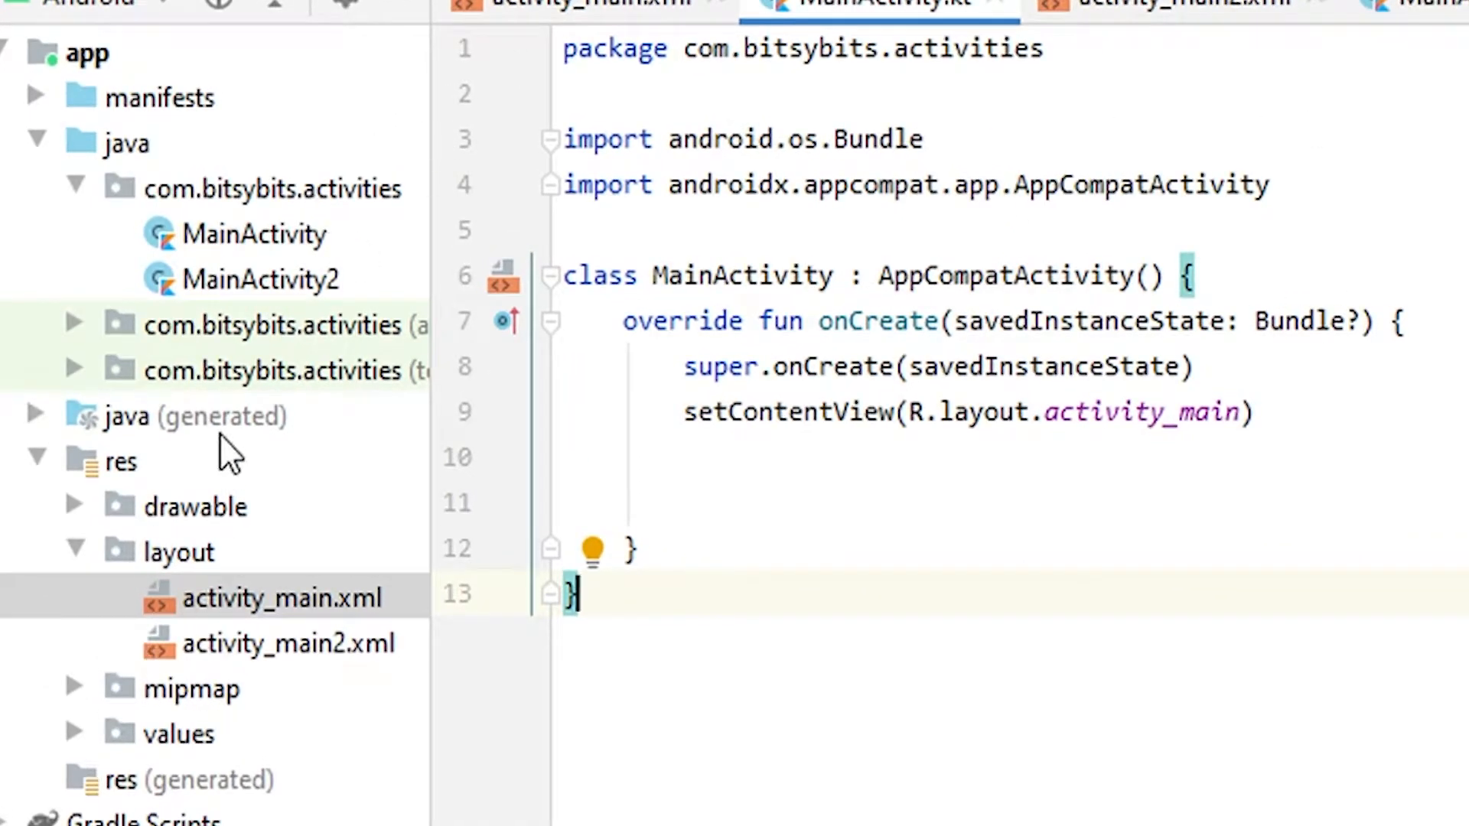
- Place the cursor in onCreate, glance at the activity_main.xml layout, and return to MainActivity.kt
left_click(255, 234)
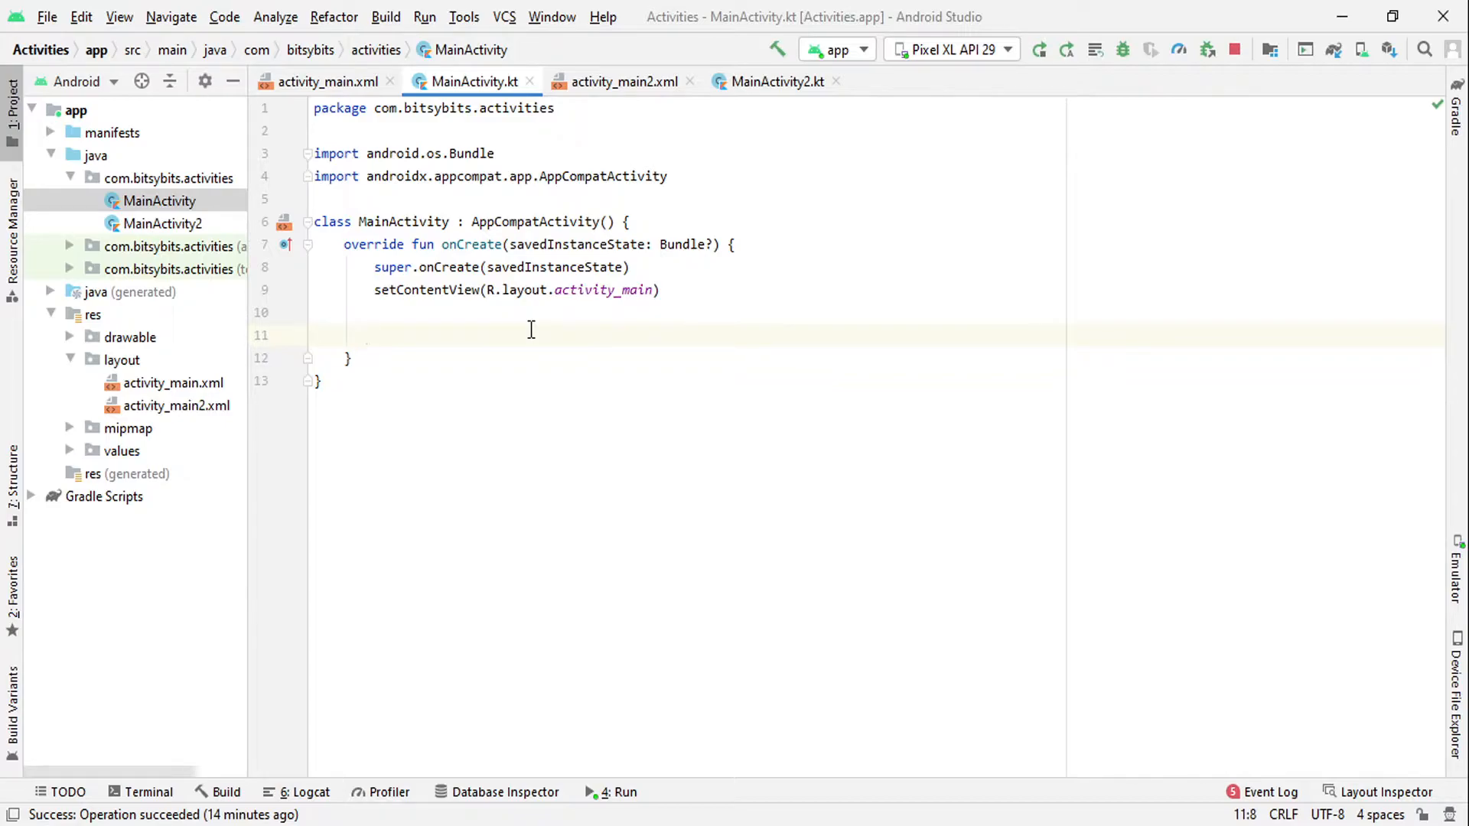
mouse_move(393, 339)
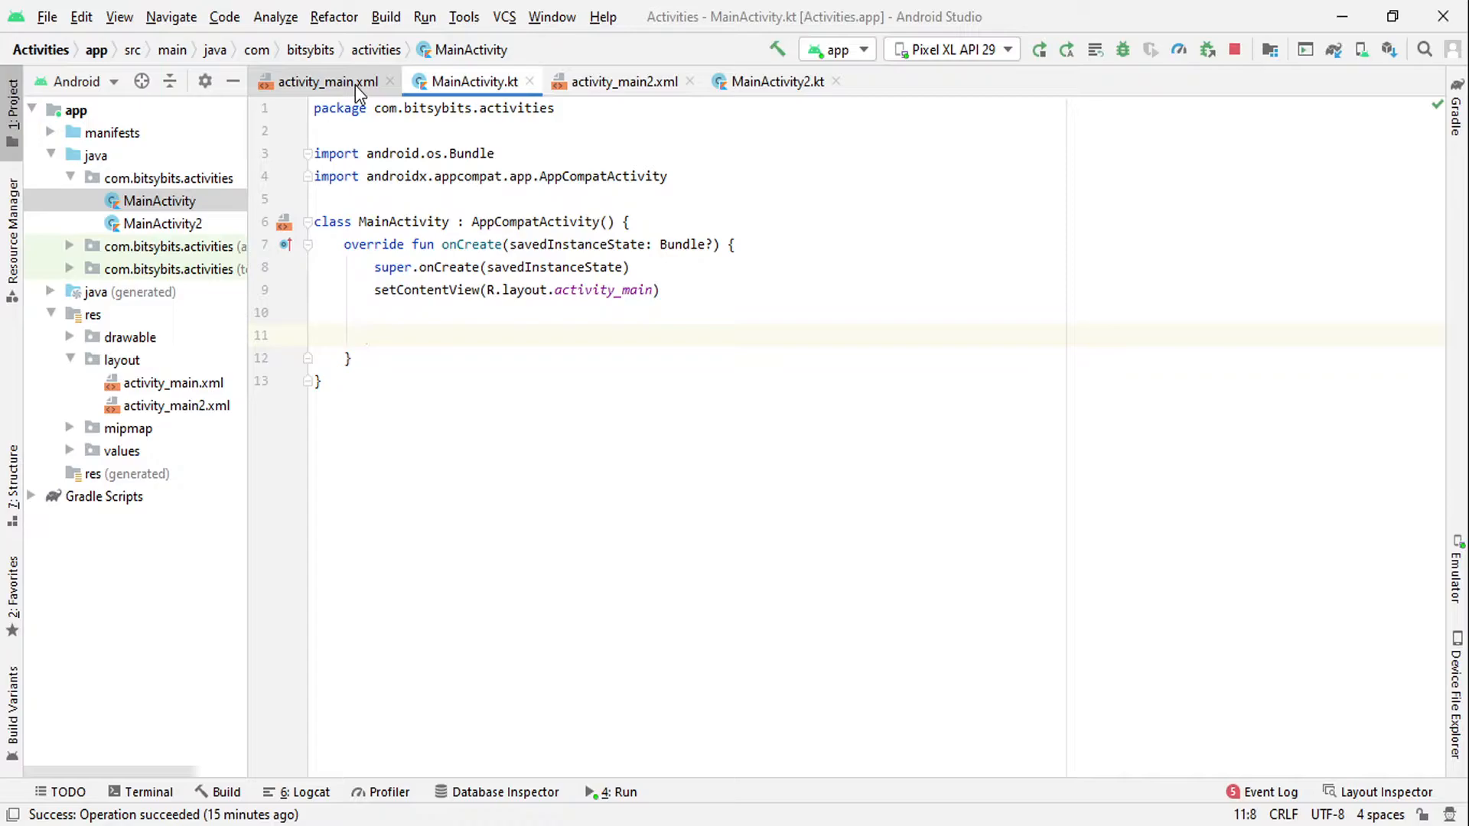
left_click(327, 81)
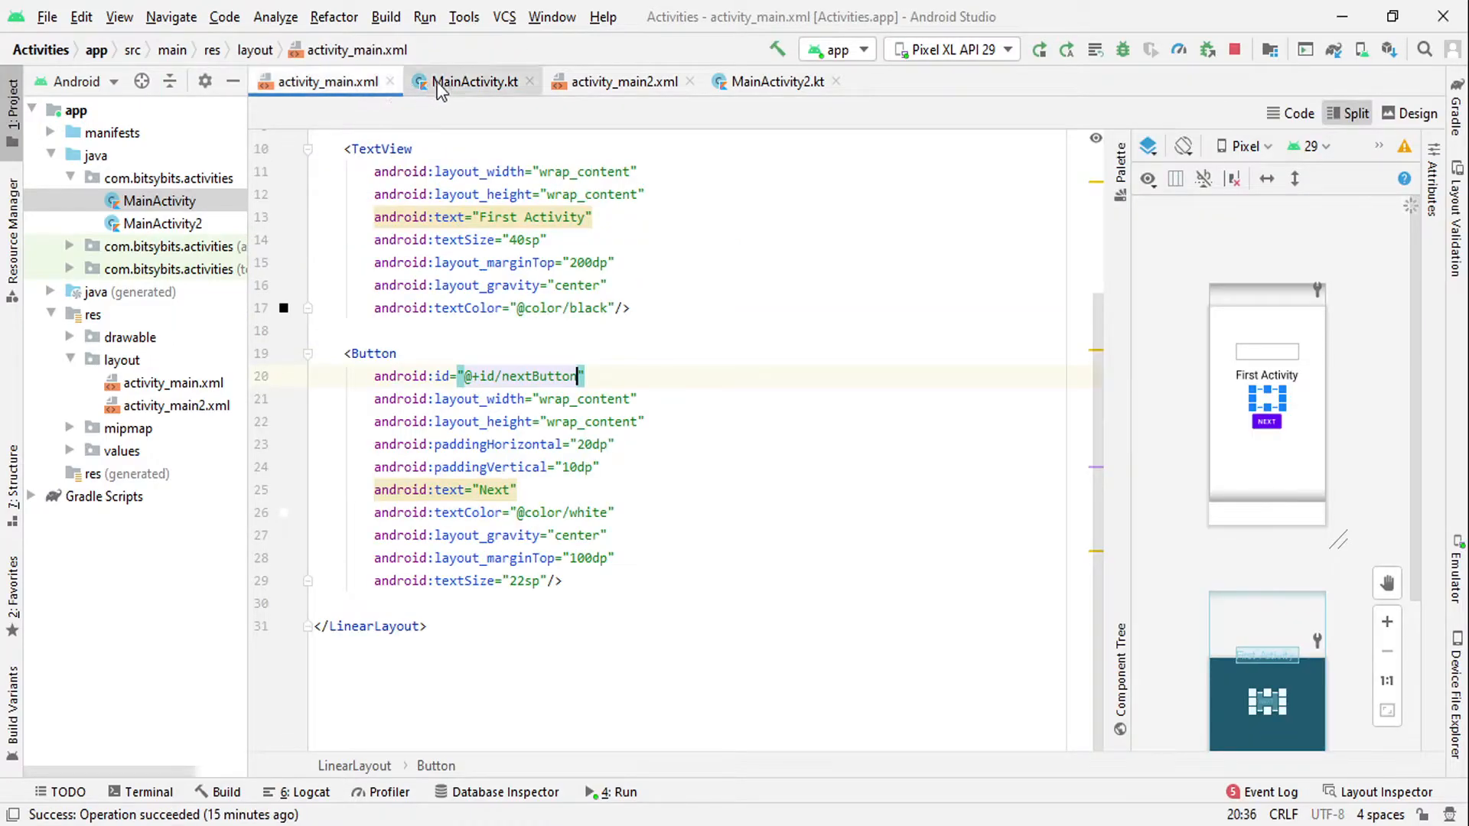
left_click(331, 81)
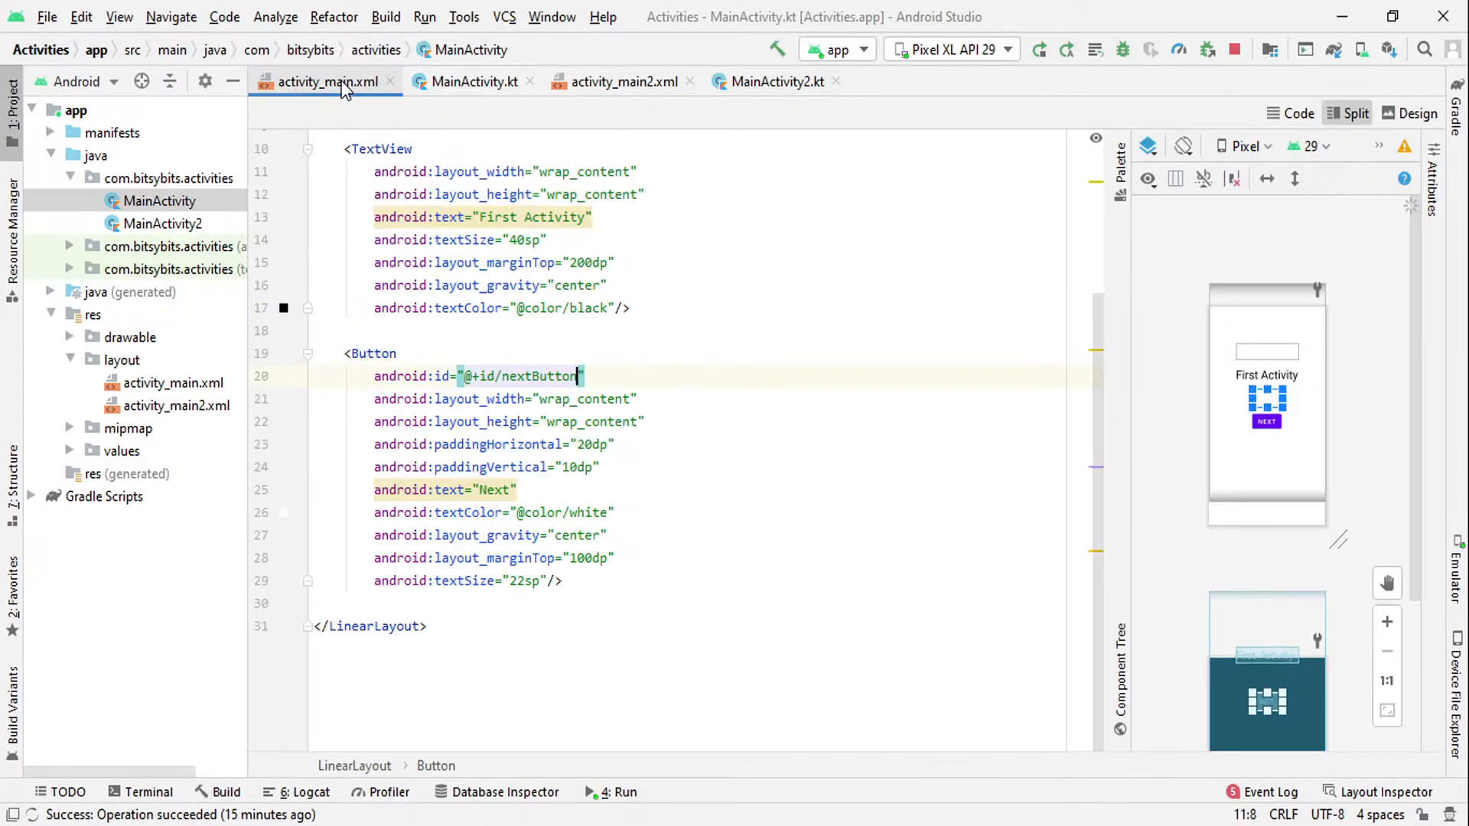
left_click(324, 81)
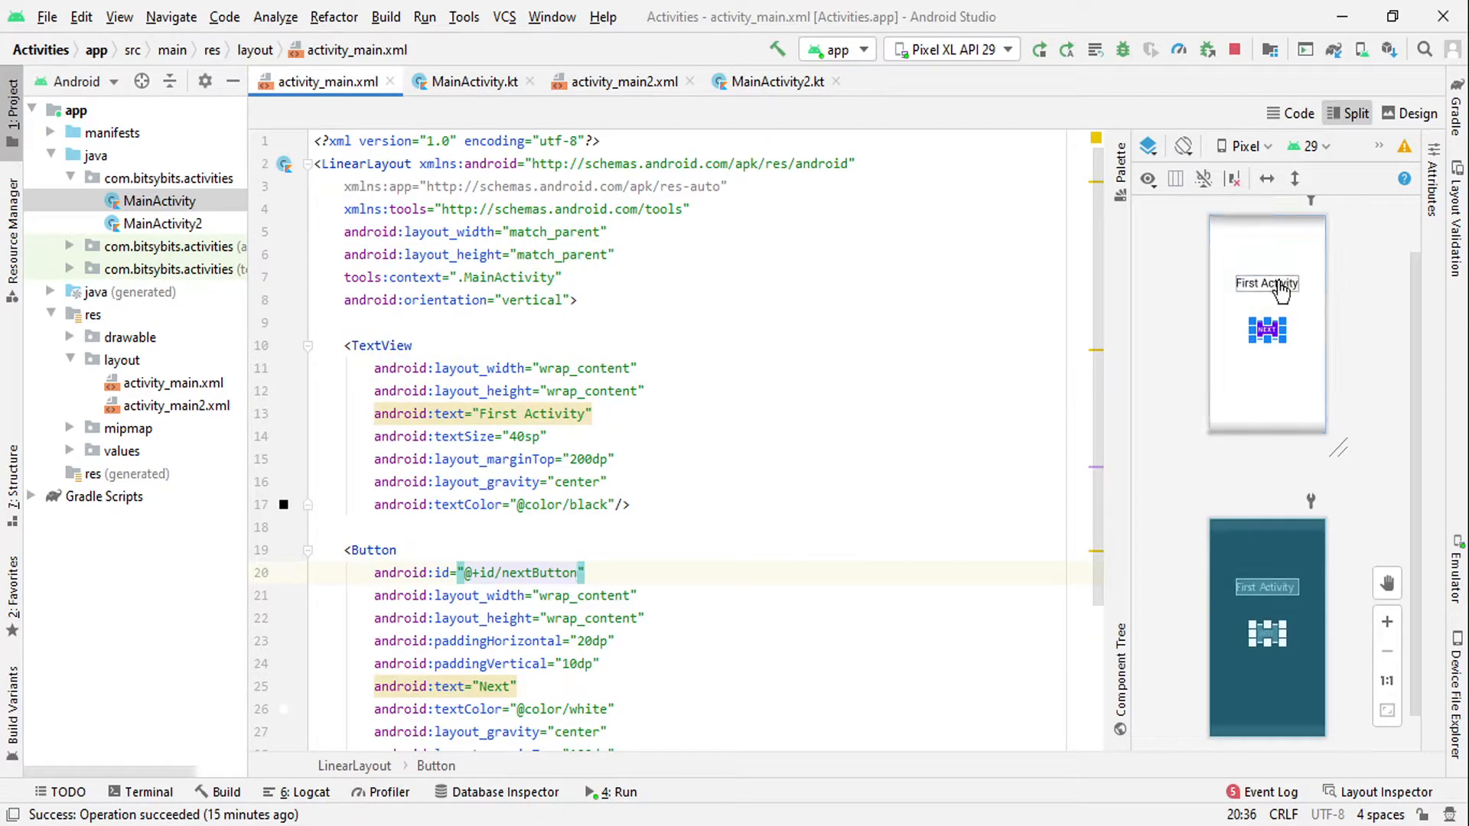
scroll("down", 3)
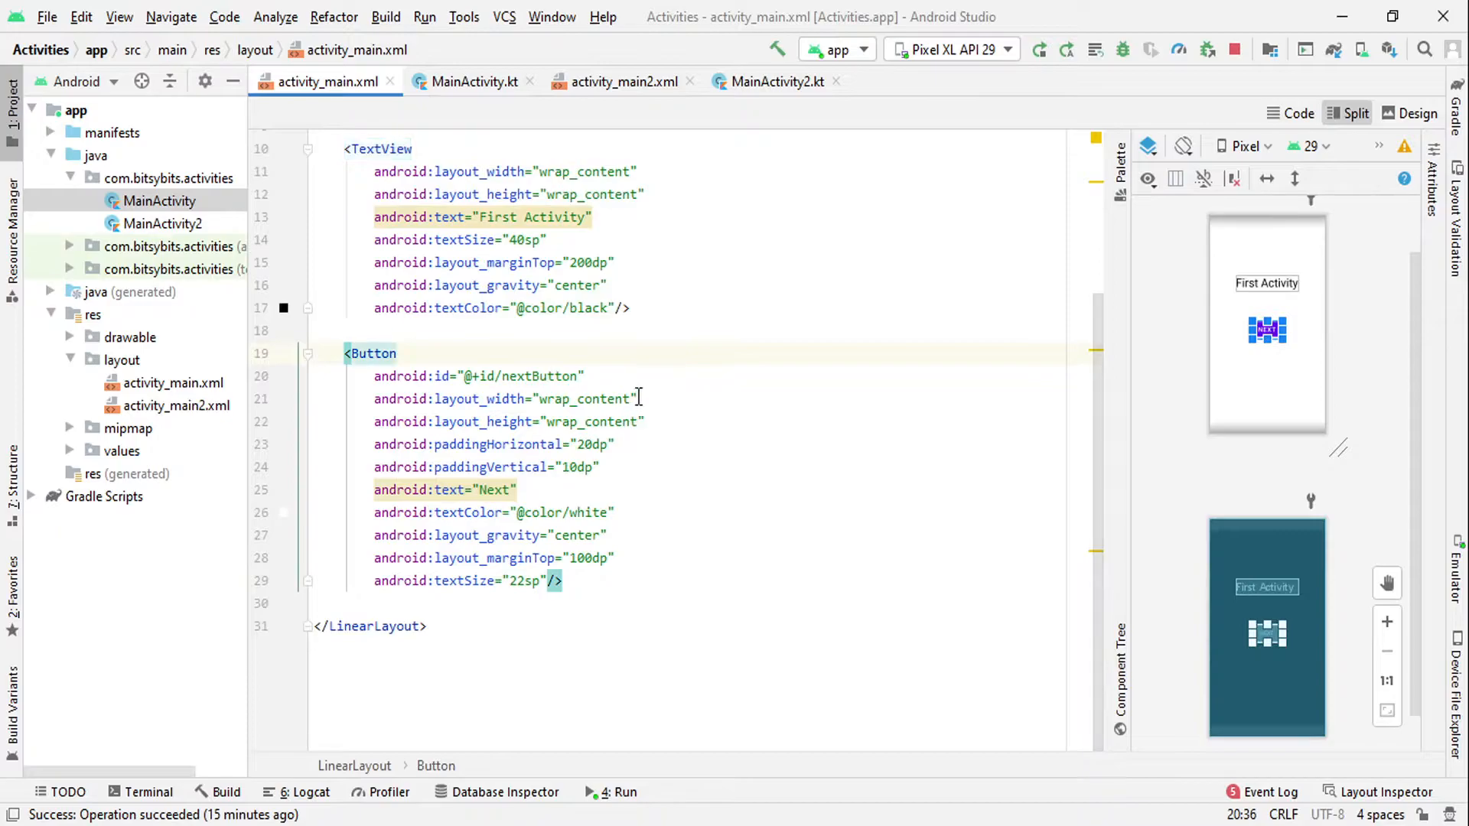
mouse_move(669, 442)
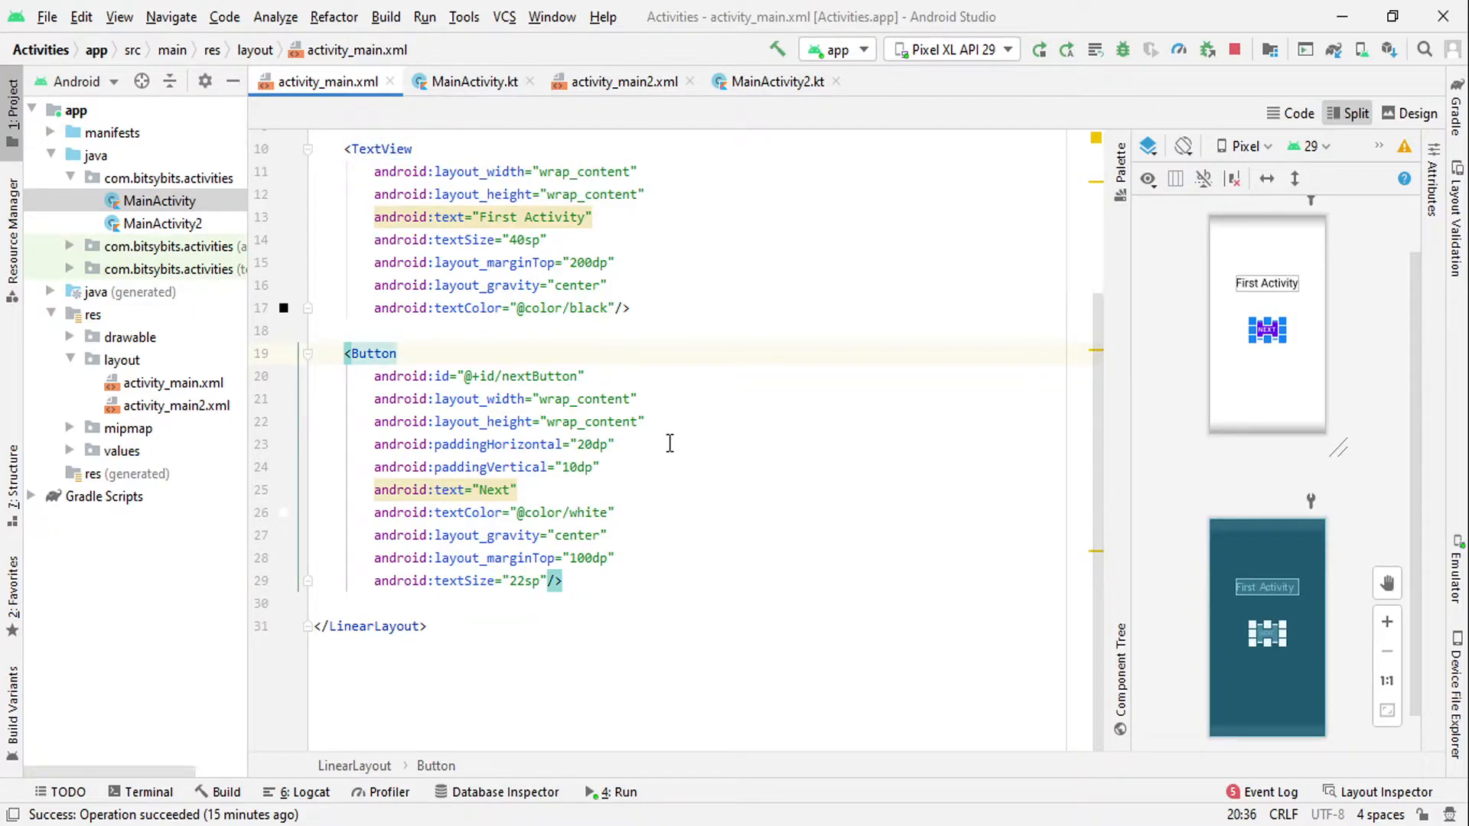
left_click(474, 81)
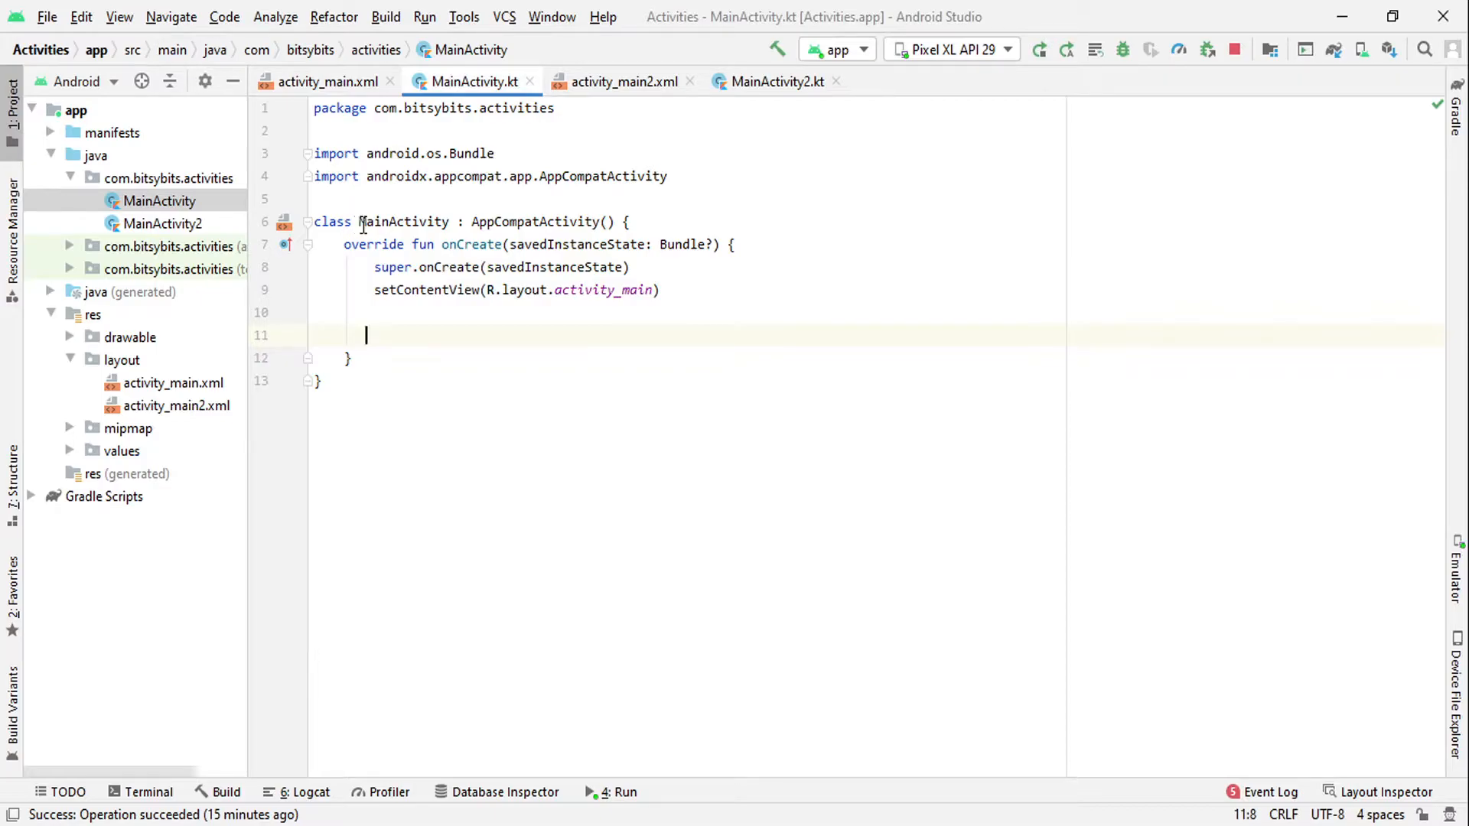
- Highlight MainActivity, override, onCreate and the setContentView parts to review the existing code
double_click(404, 222)
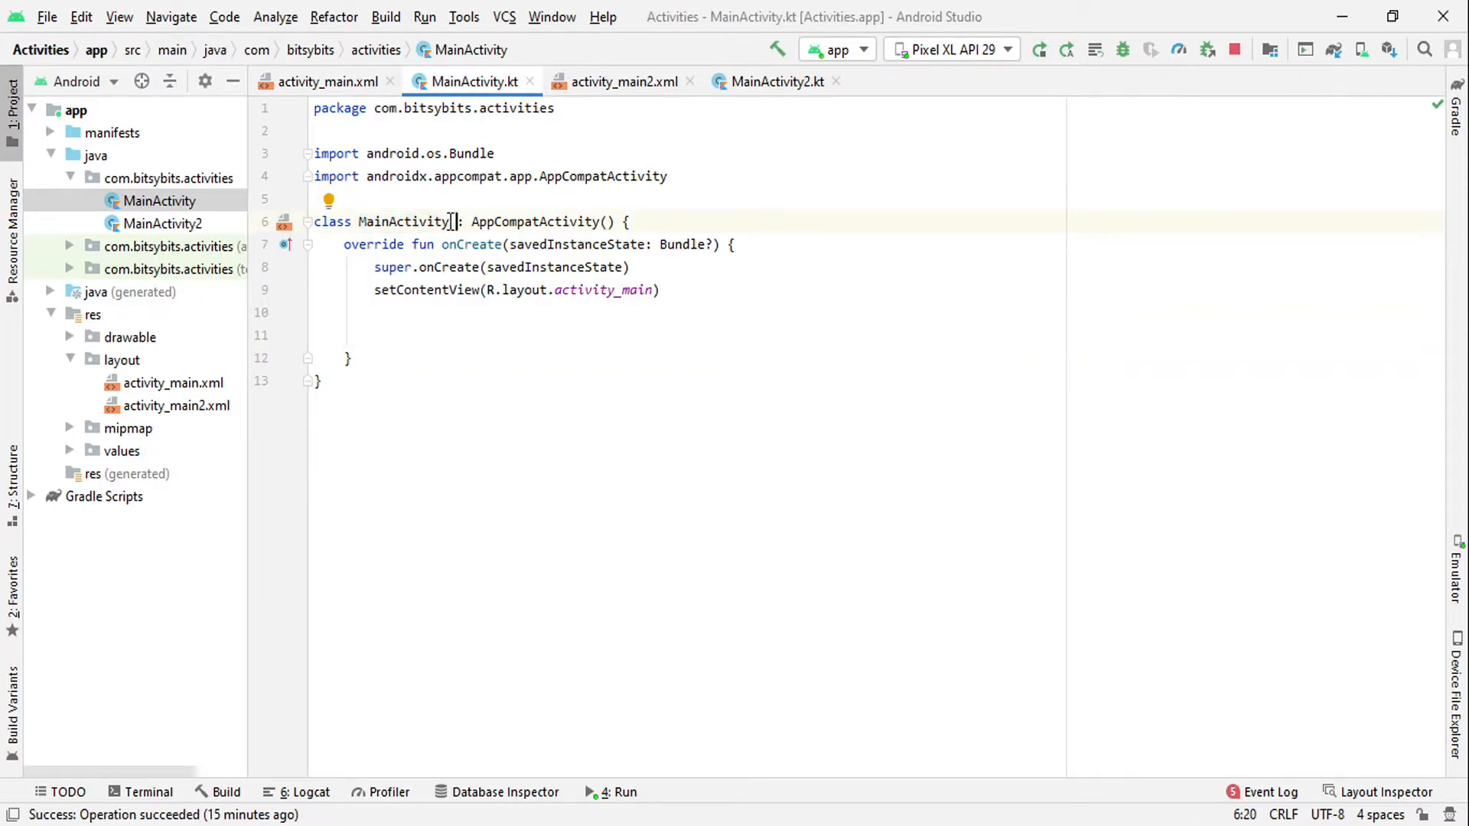
left_click_drag(456, 220, 615, 221)
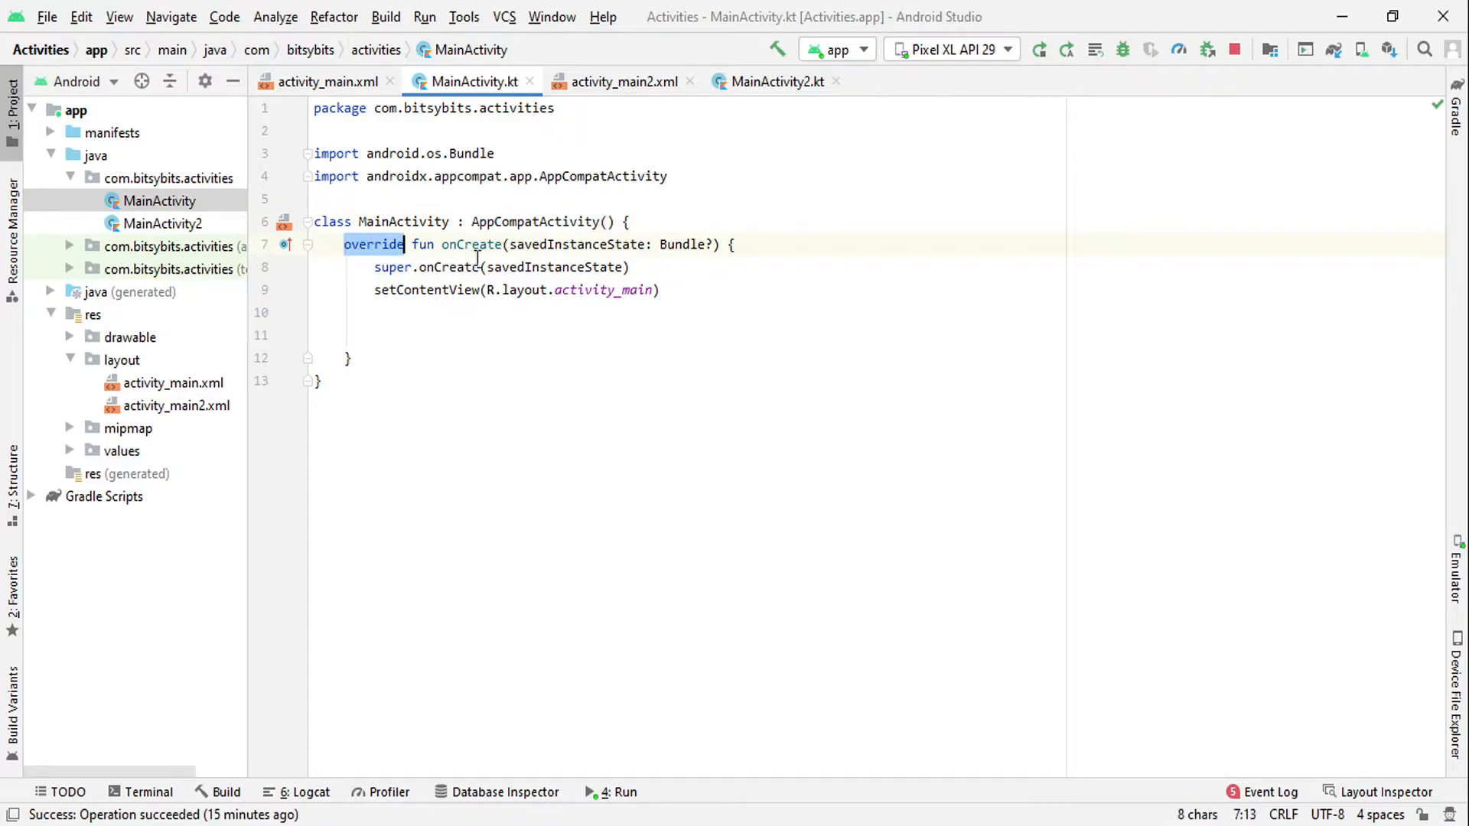
double_click(471, 245)
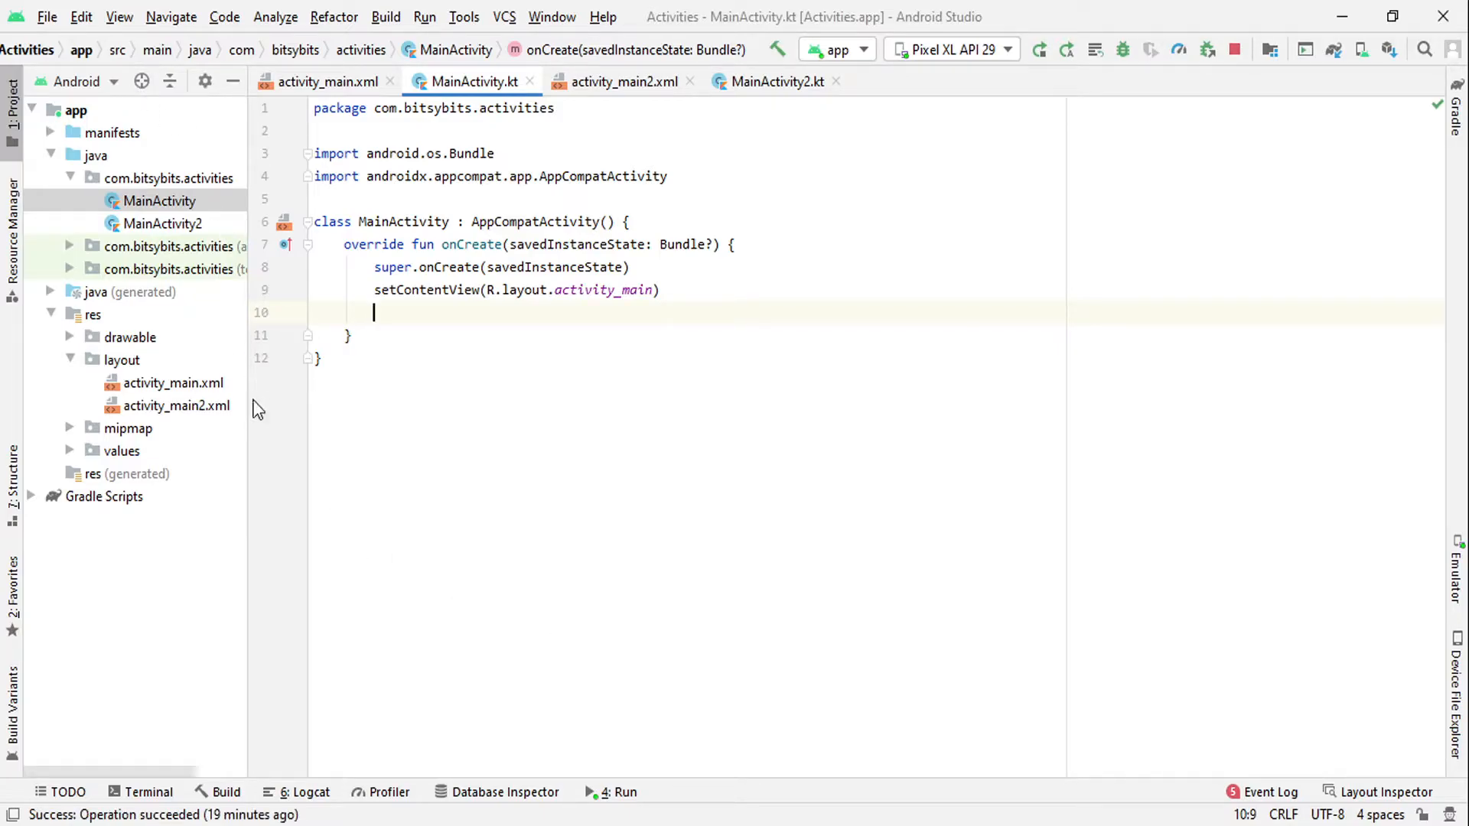
double_click(403, 289)
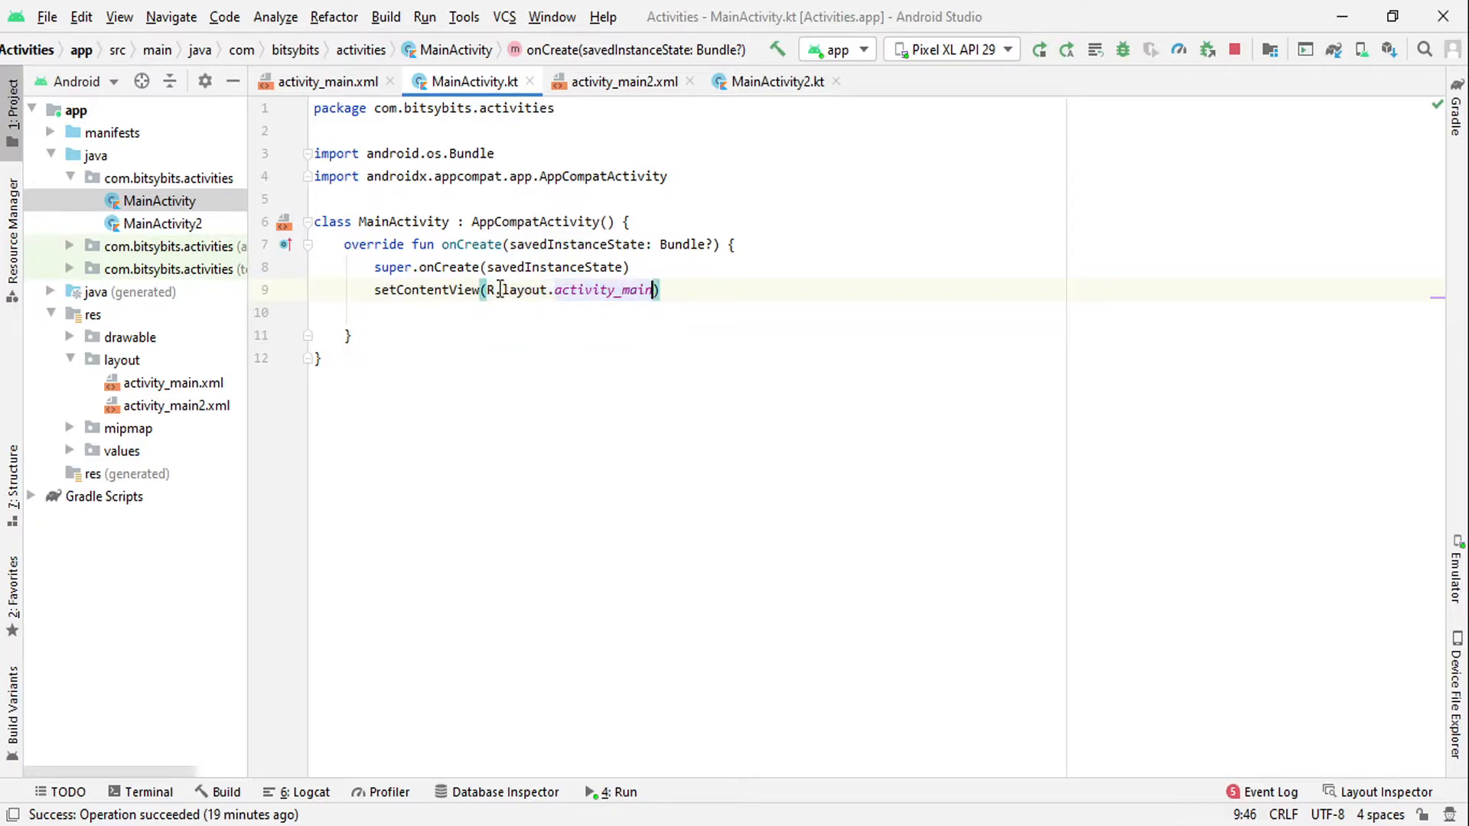
double_click(525, 290)
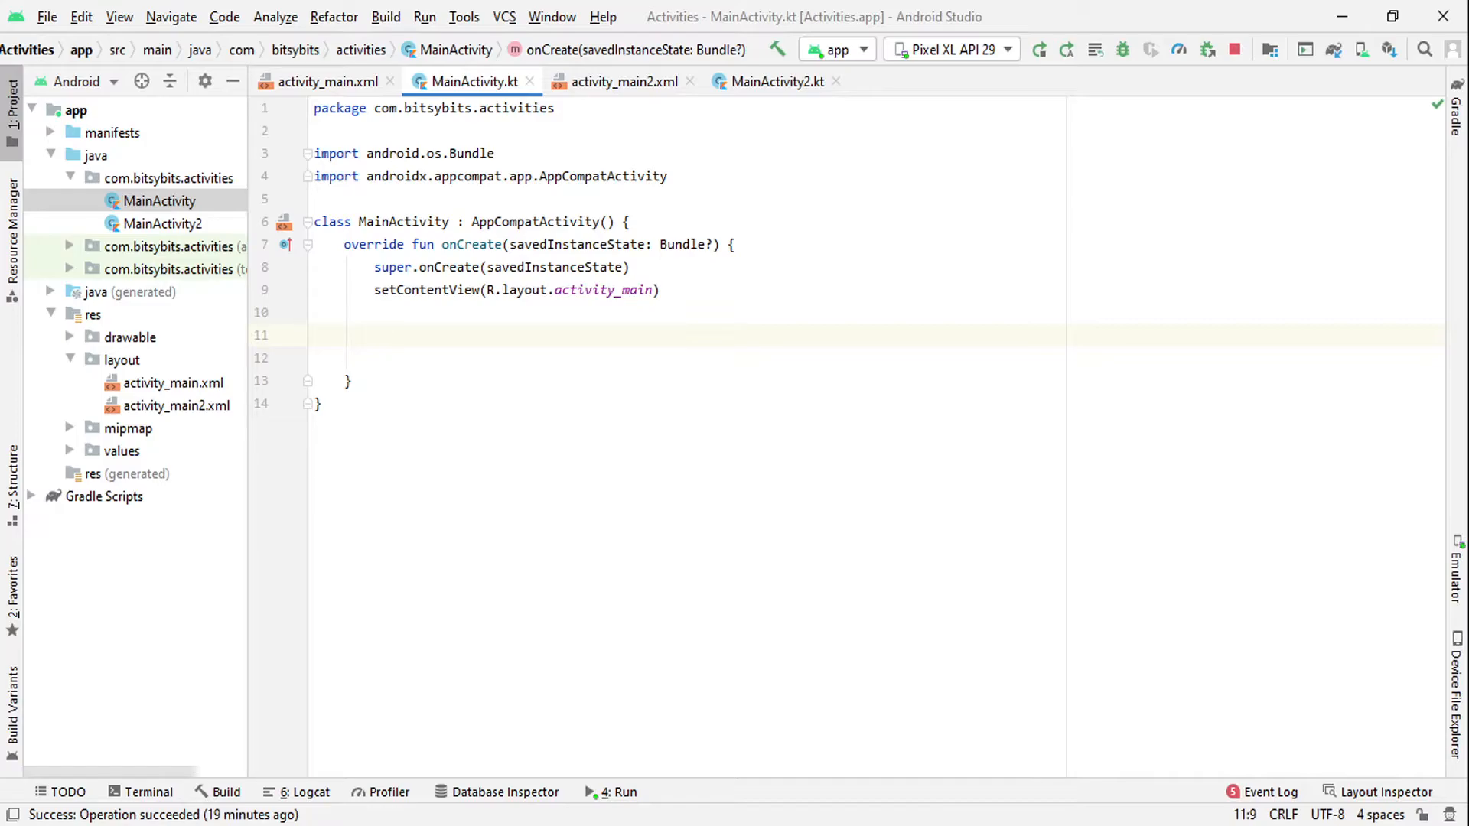
- Highlight the nextButton id in activity_main.xml to note the button's identifier
left_click(329, 81)
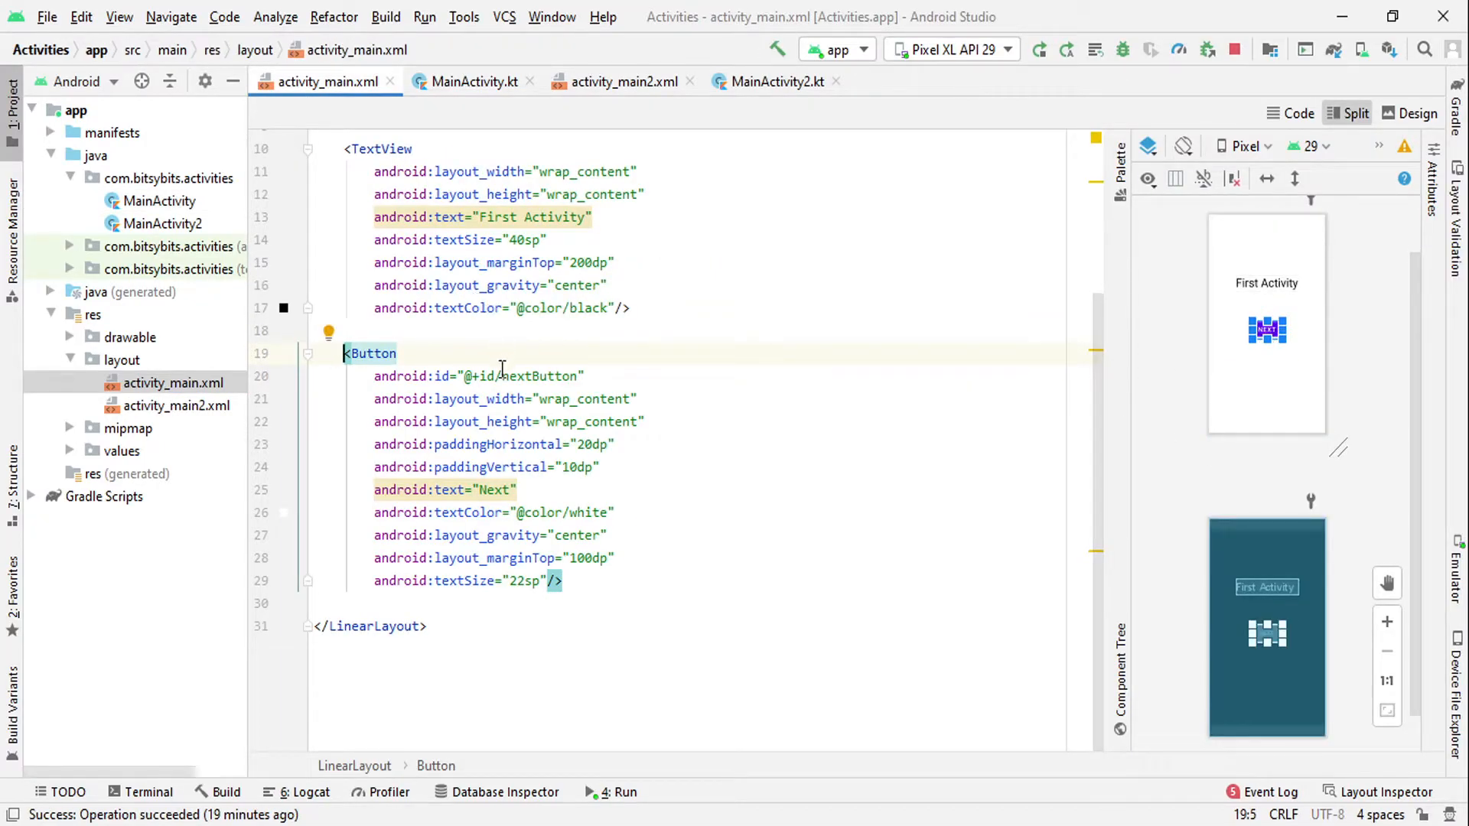
double_click(542, 377)
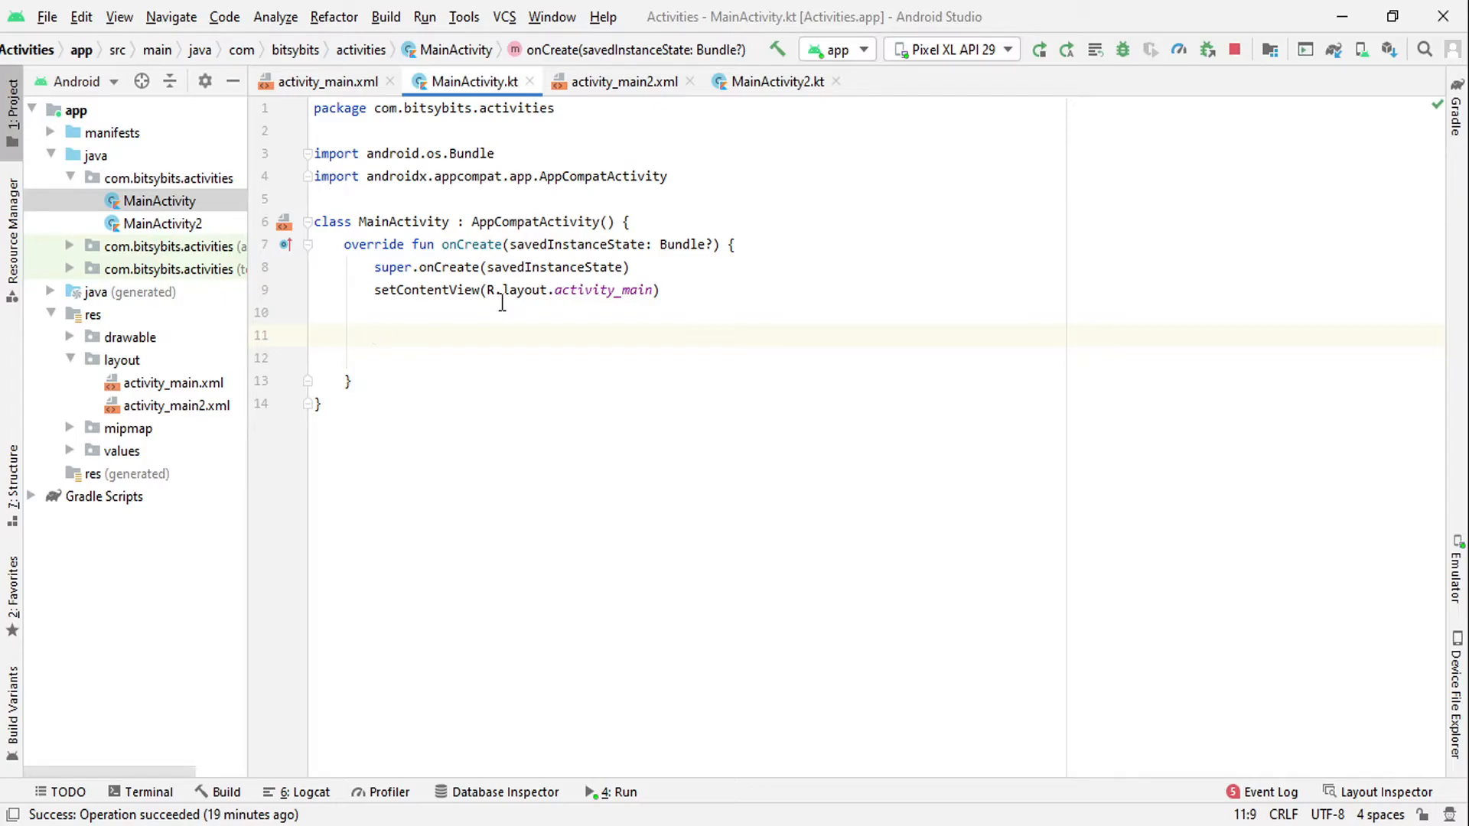
- Write val button = findViewById<Button>(R.id.nextButton) in onCreate, with android.widget.Button imported
type("val")
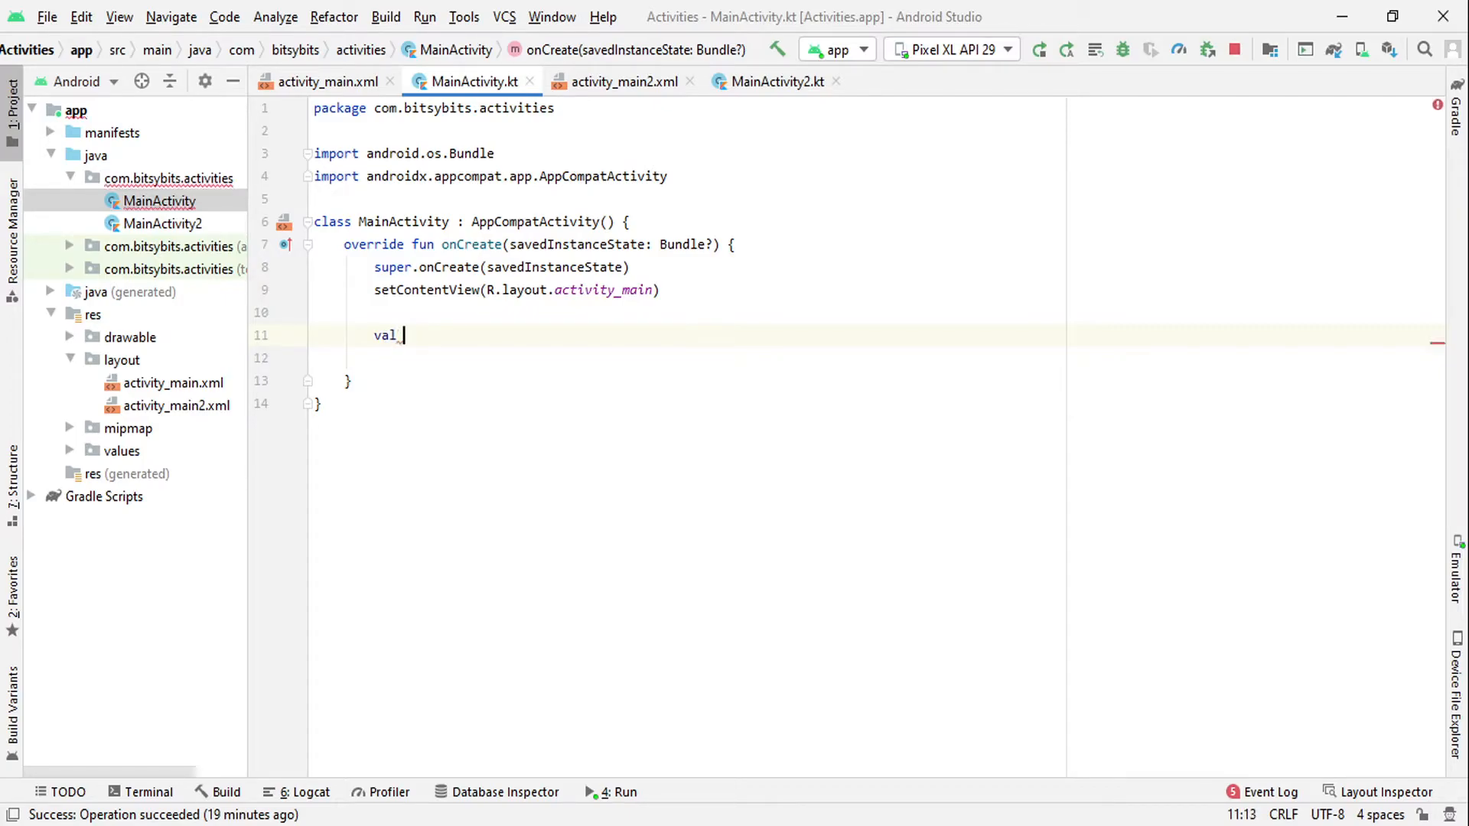
type("button")
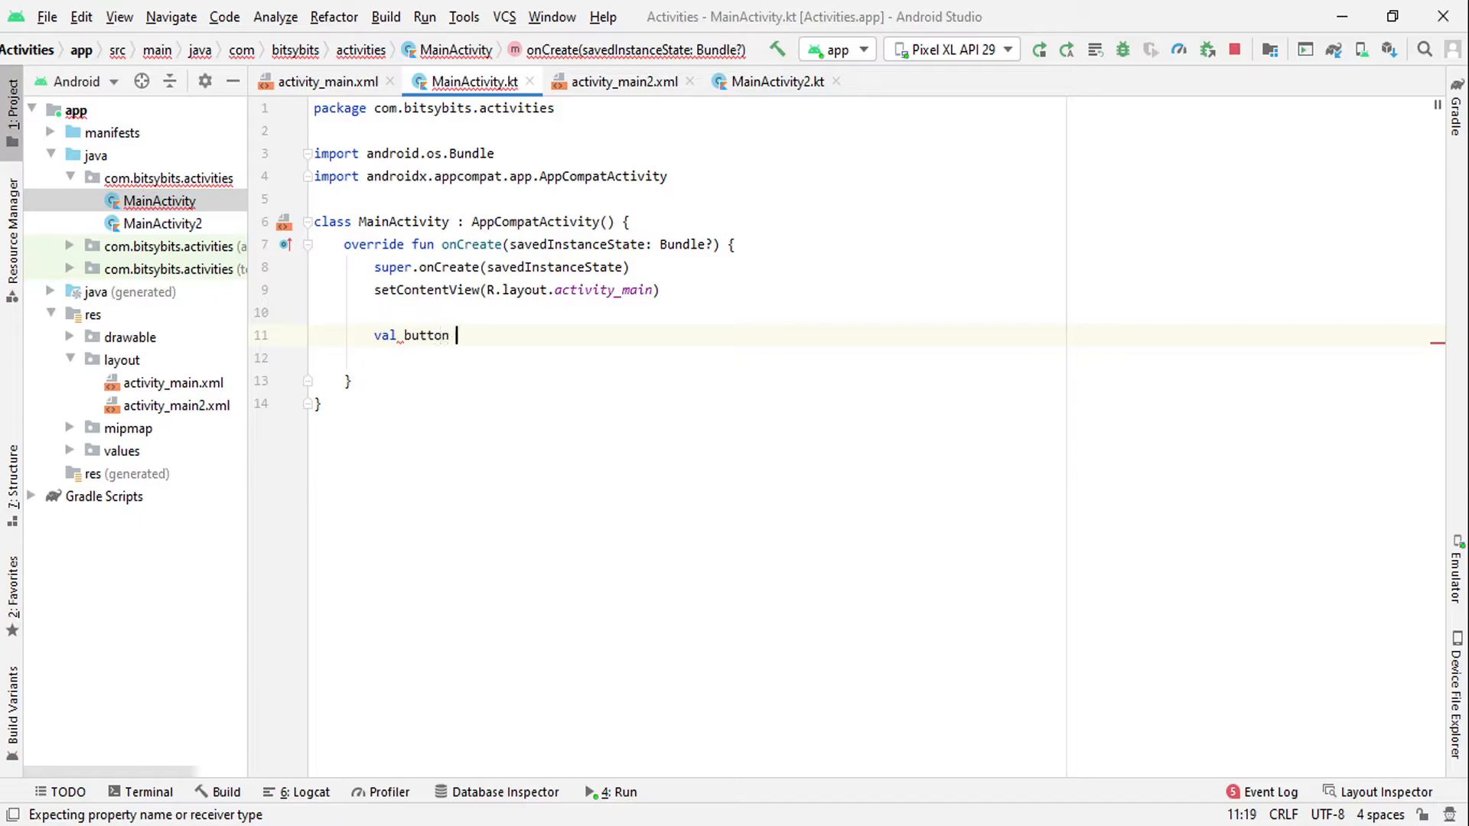
type("=")
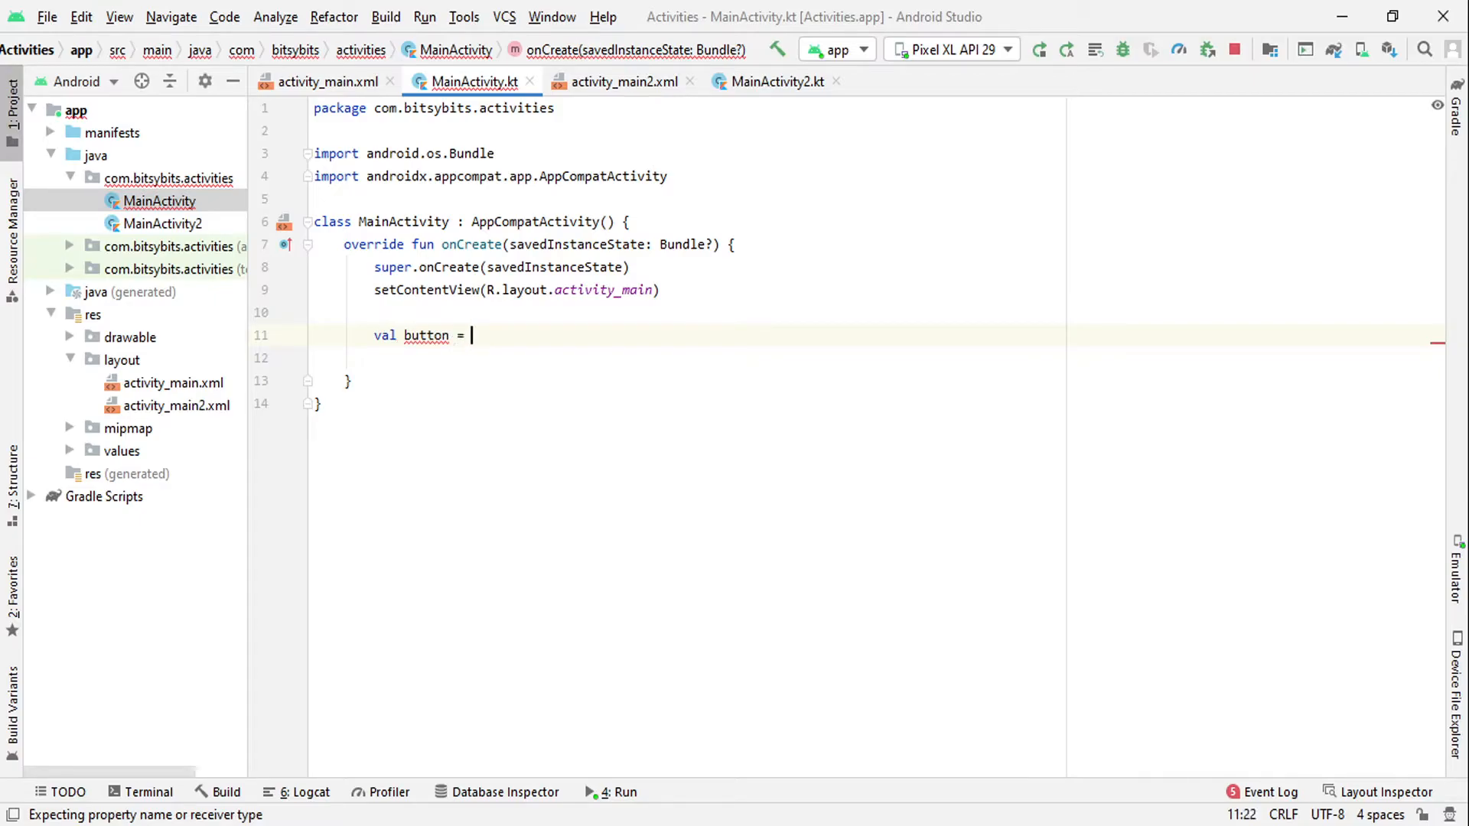
type("findViewById<Button>(")
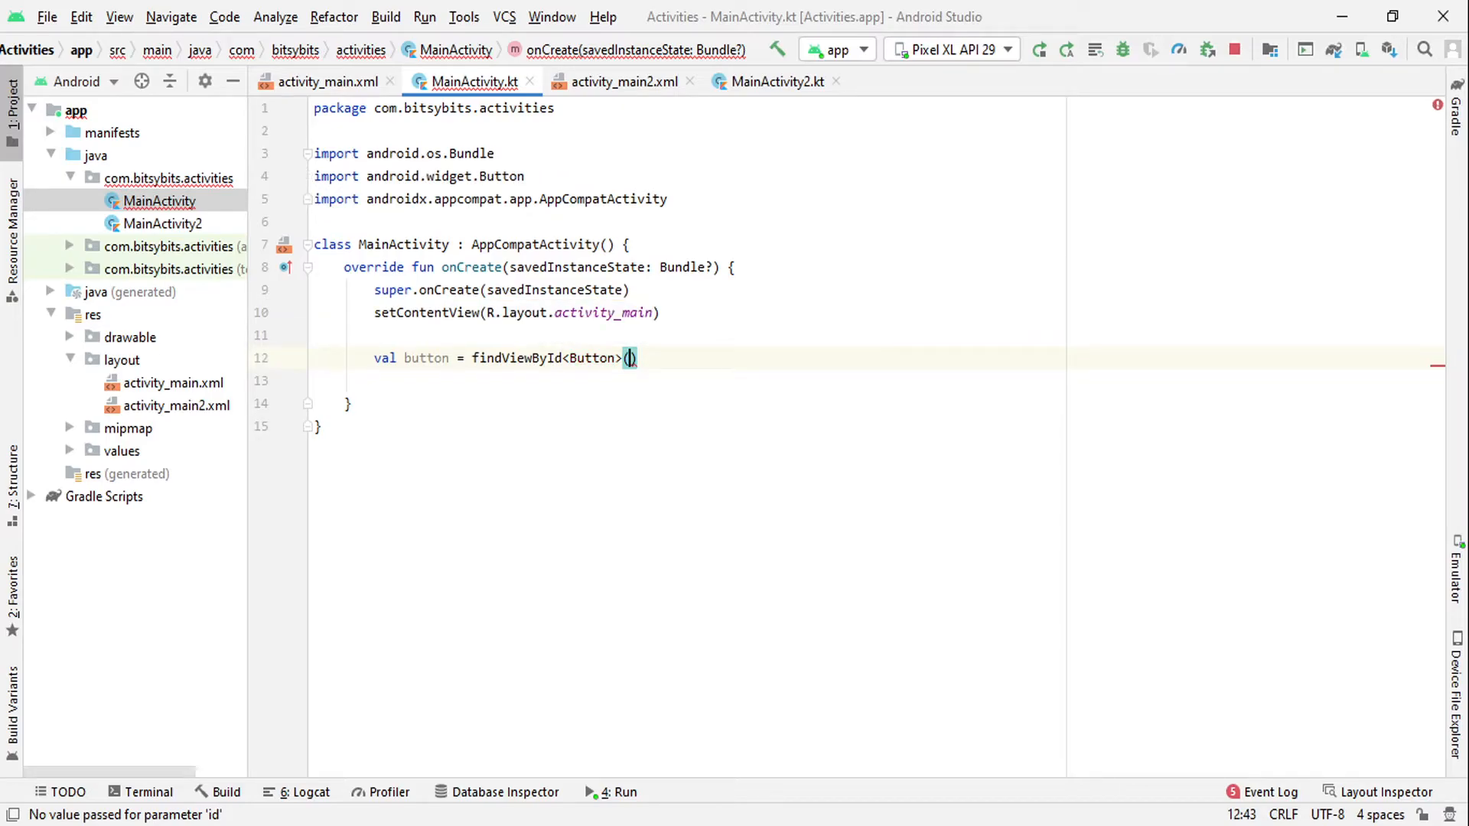
type("R.id")
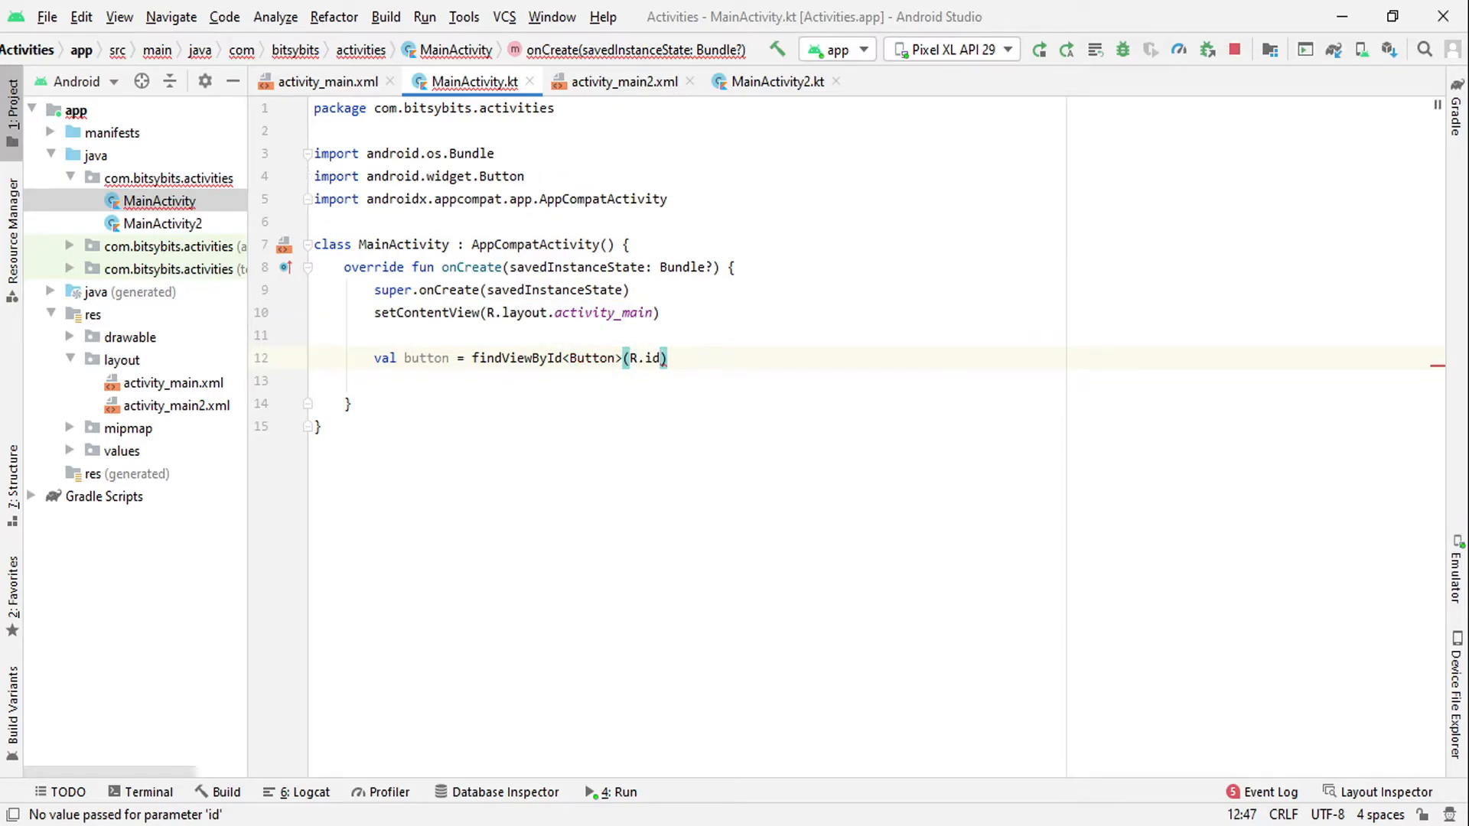
type("nextButton")
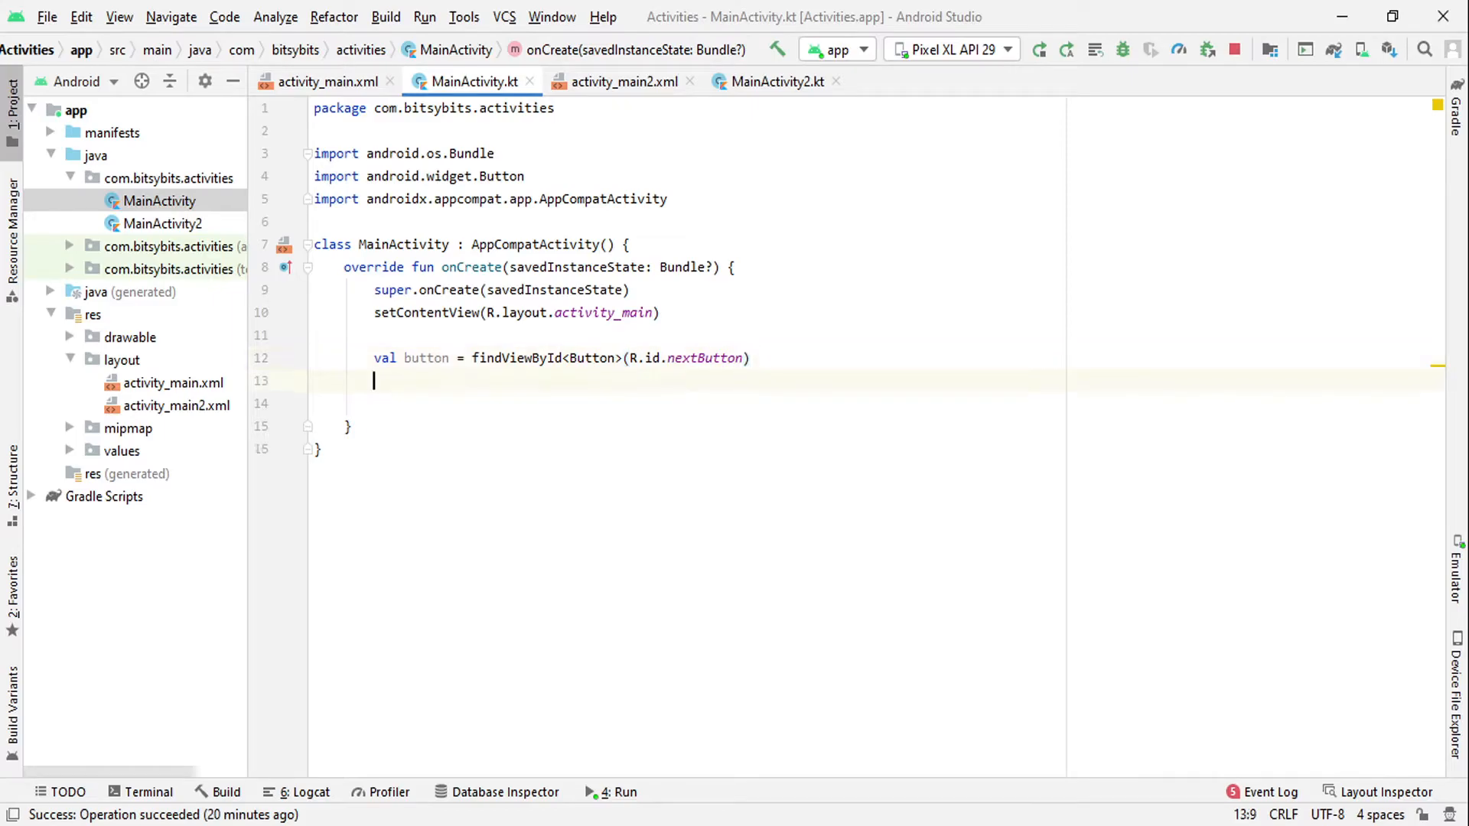
key("enter")
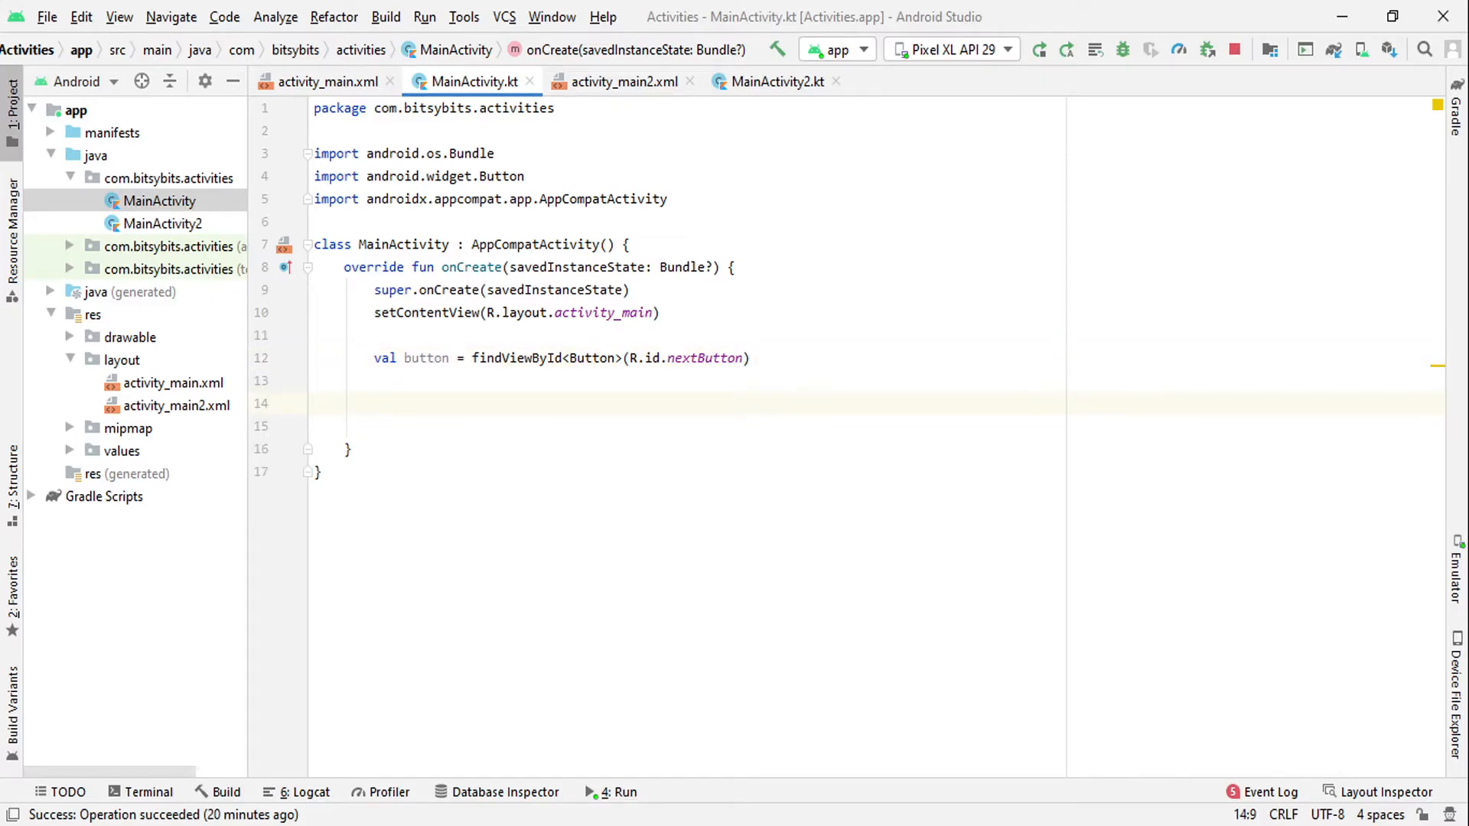
left_click(374, 402)
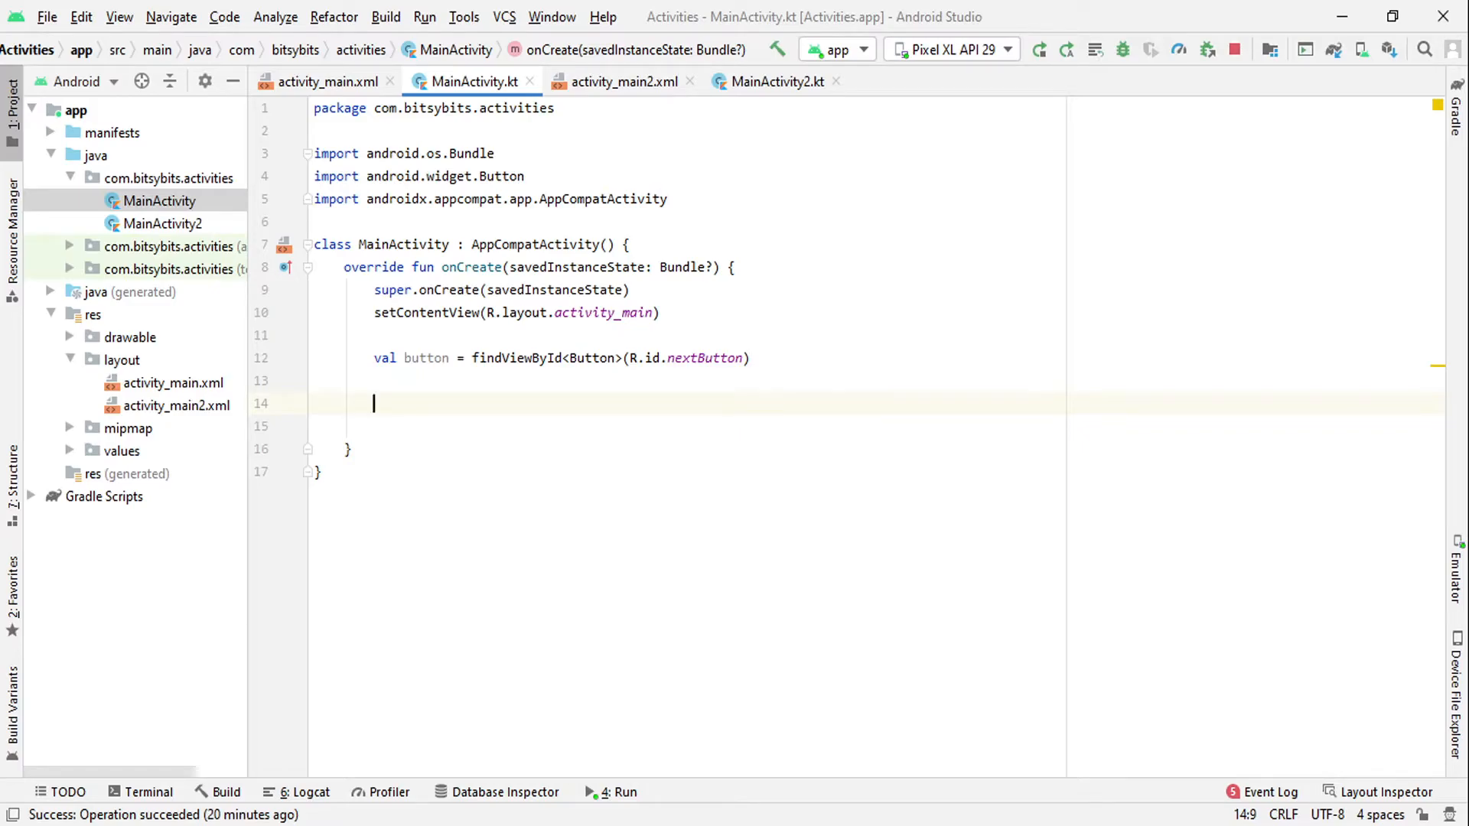
- Add an empty button.setOnClickListener { } block via autocomplete
type("bu")
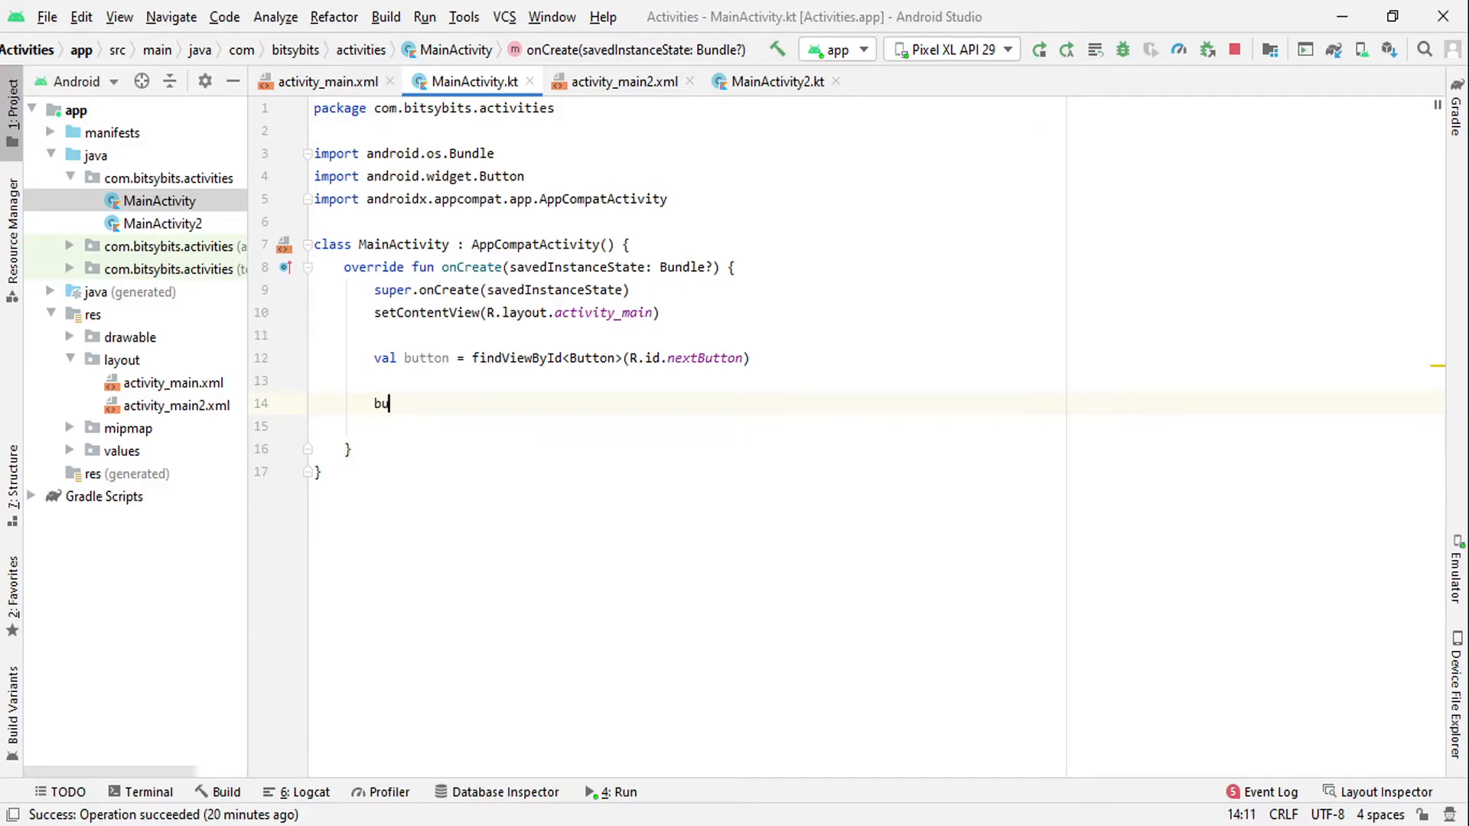
type("tton.s")
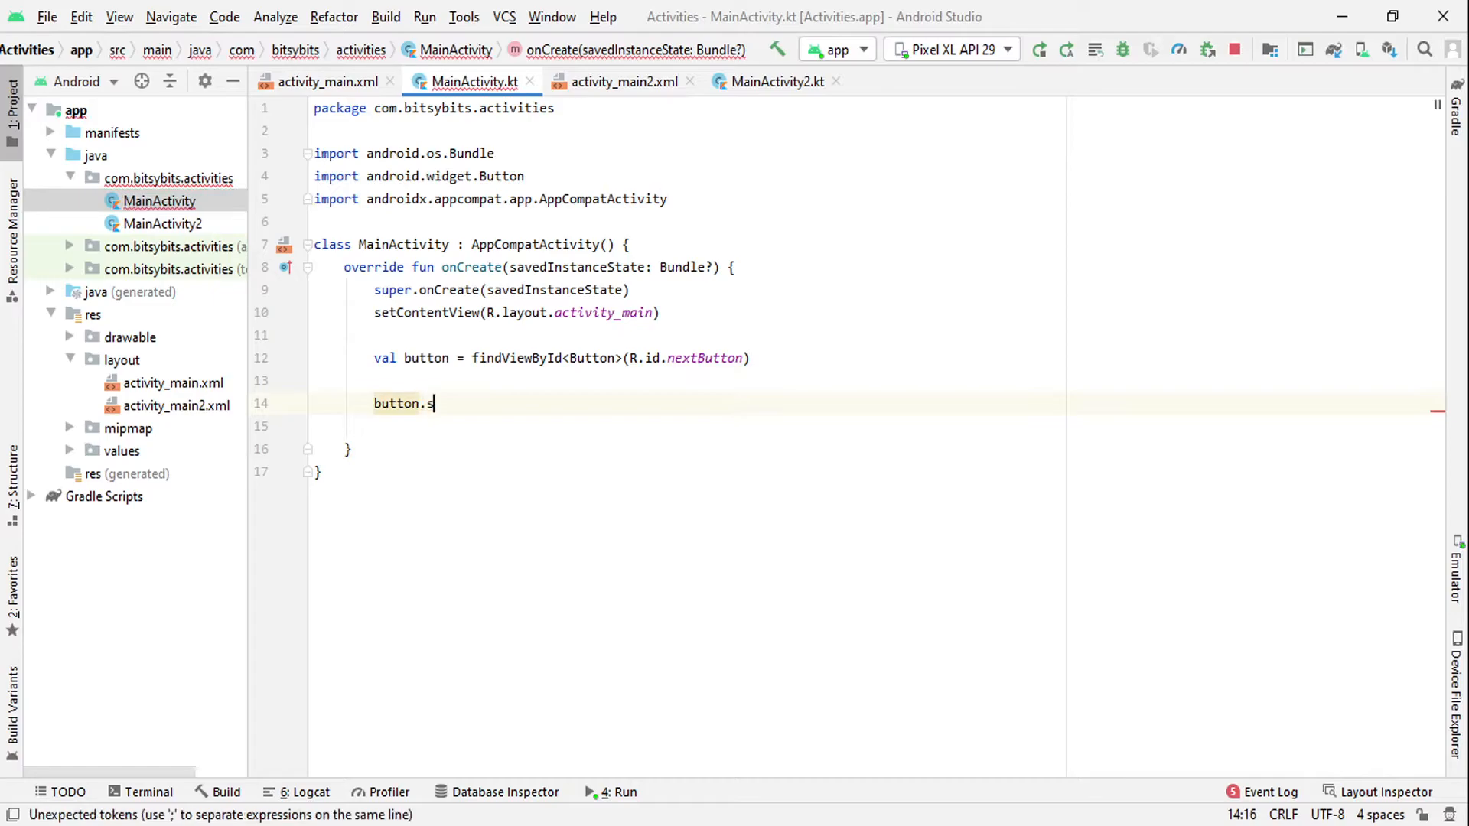
type("eton")
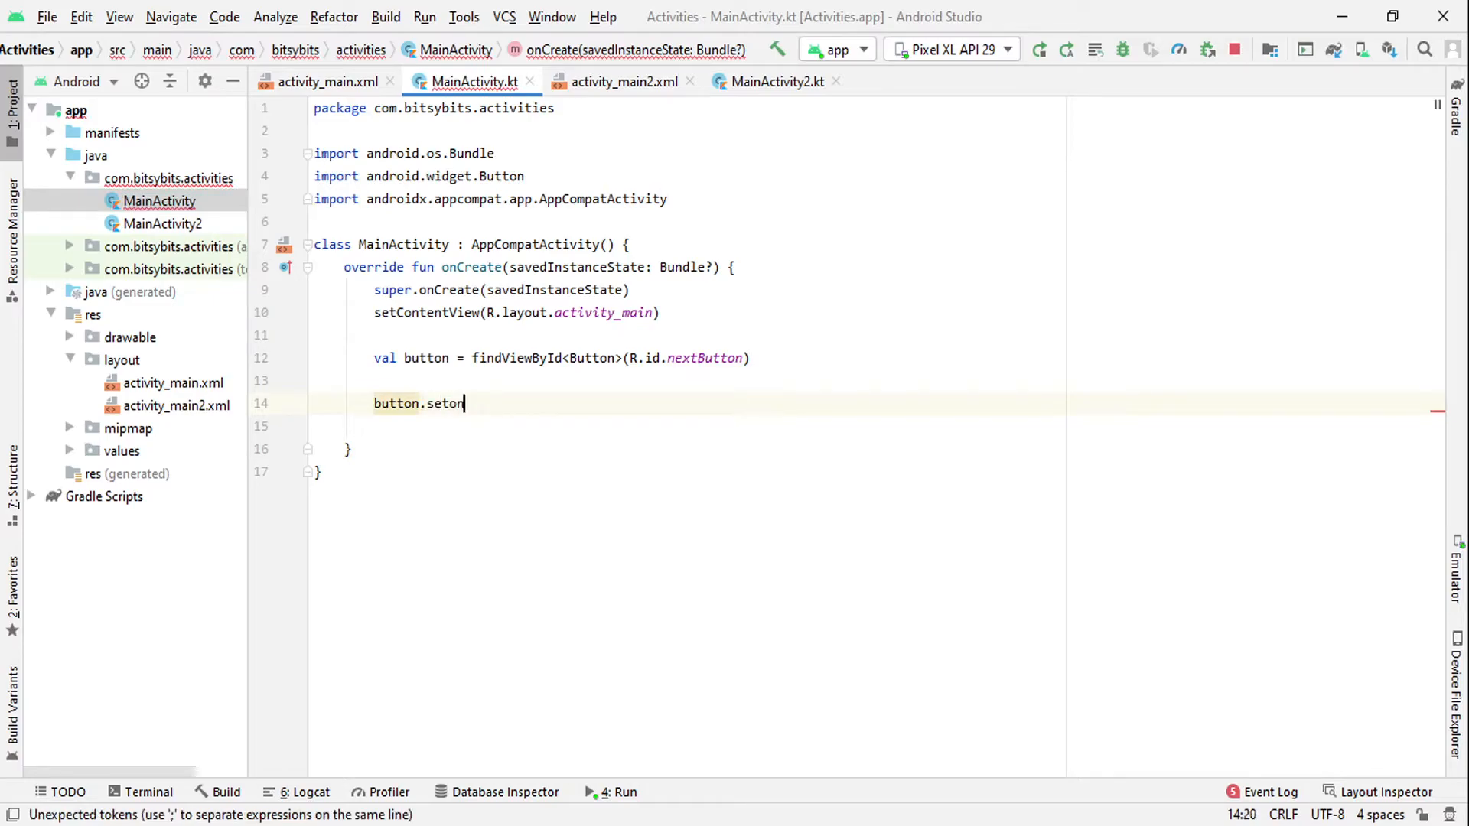
type("clickListener {")
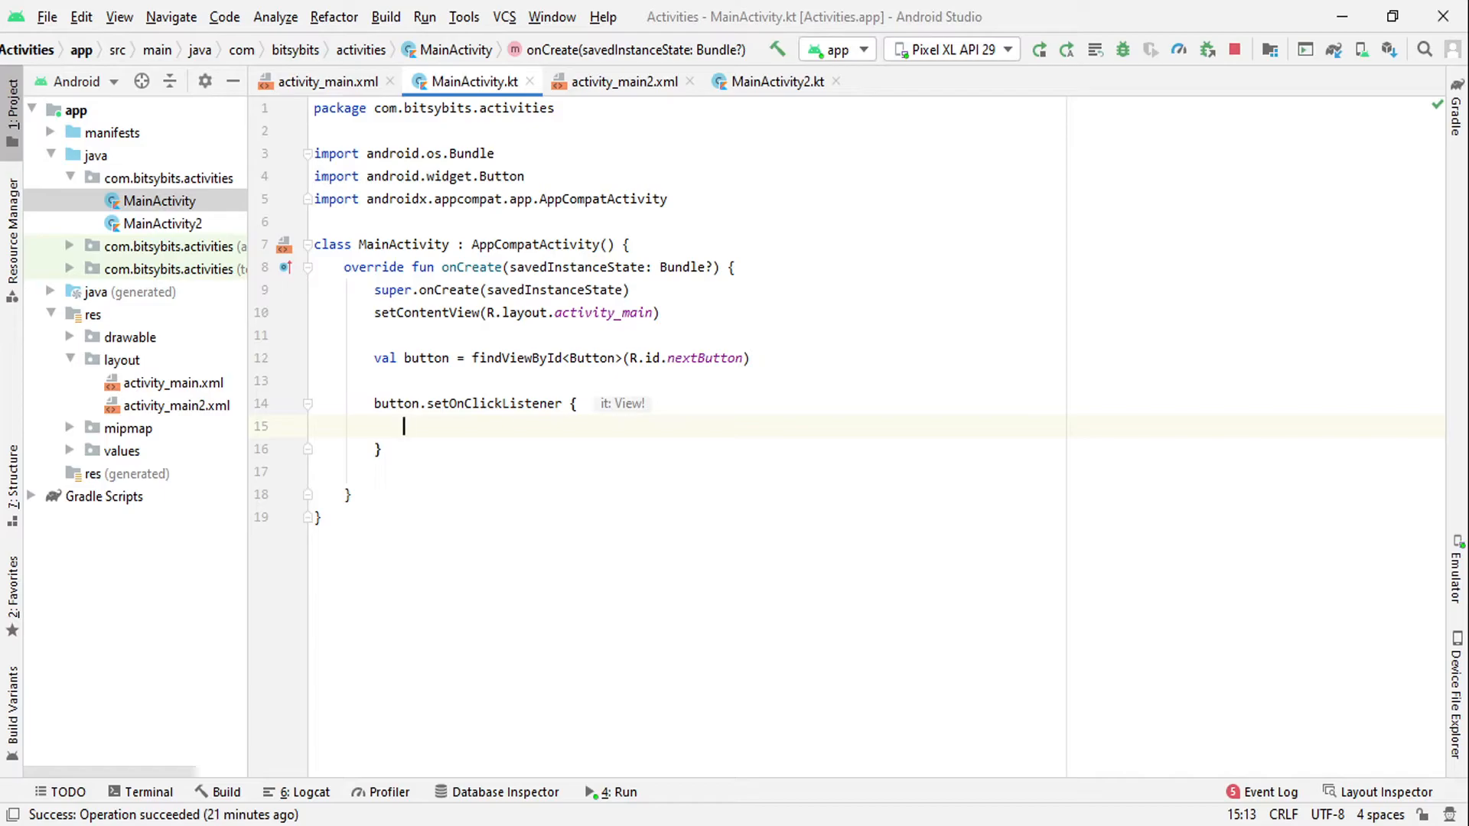
- Write val intent = Intent(this, MainActivity2::class.java) inside the listener
type("val")
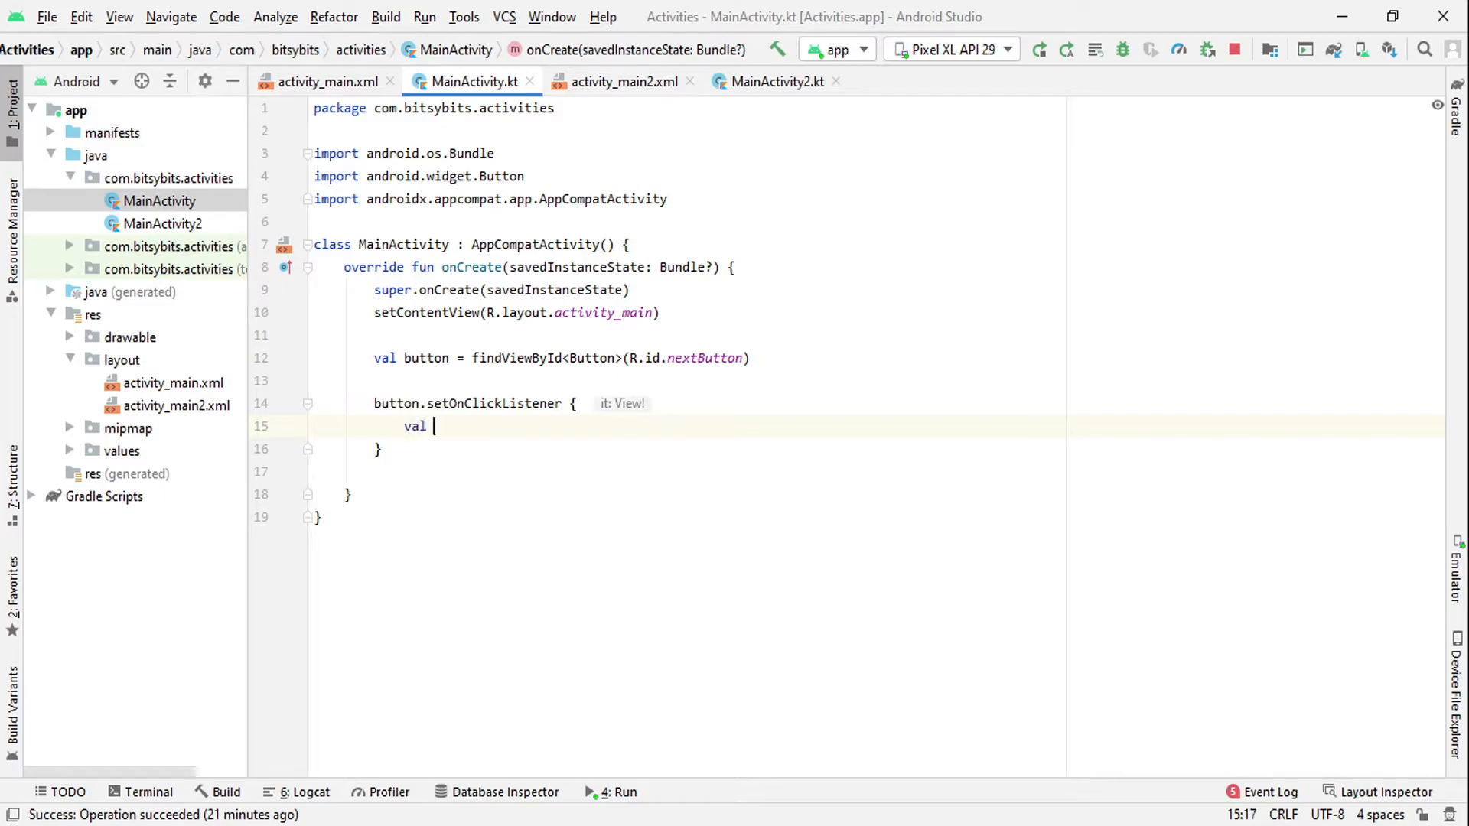
type("intent")
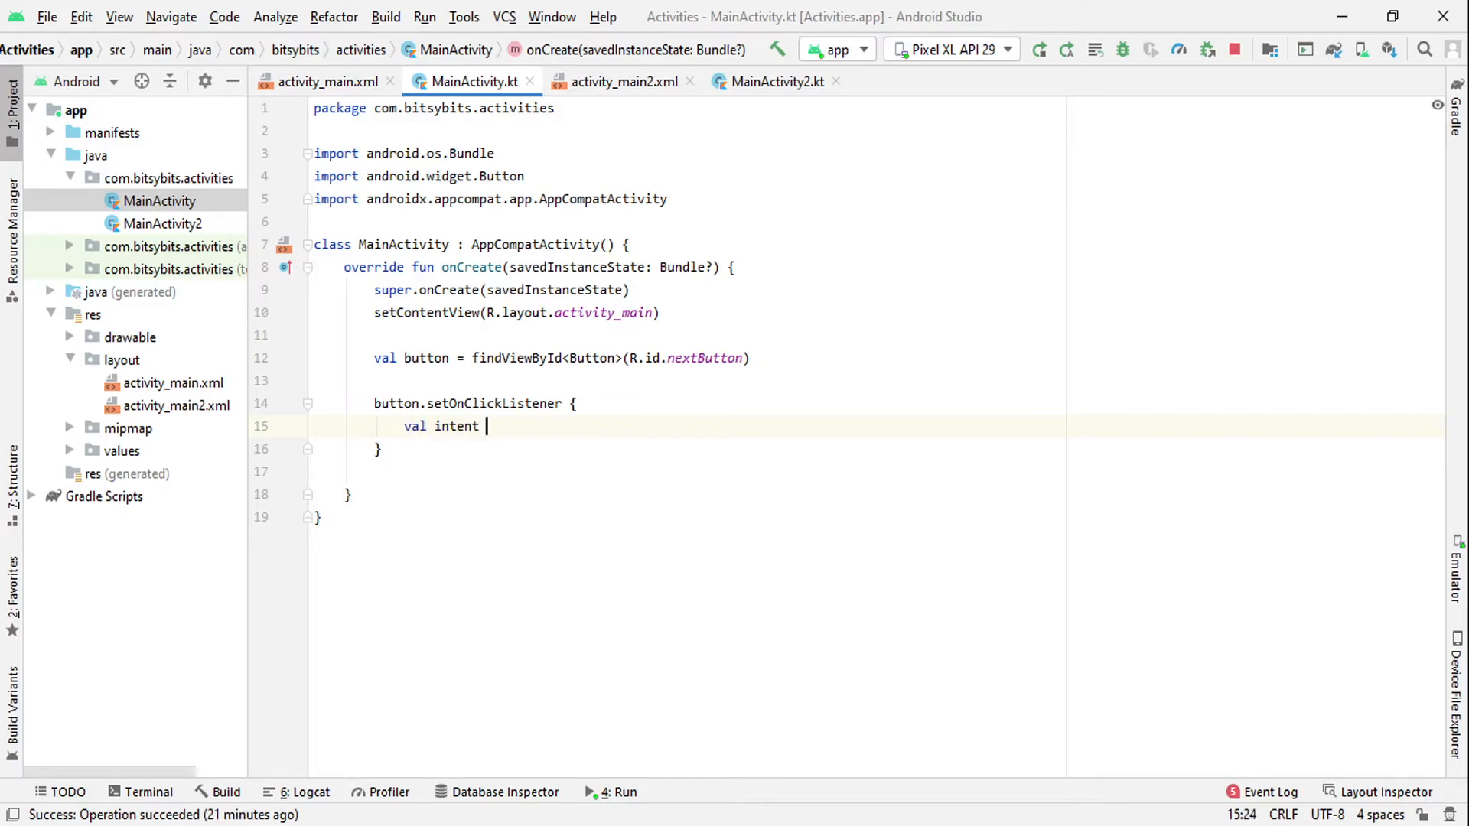
type("= Inten")
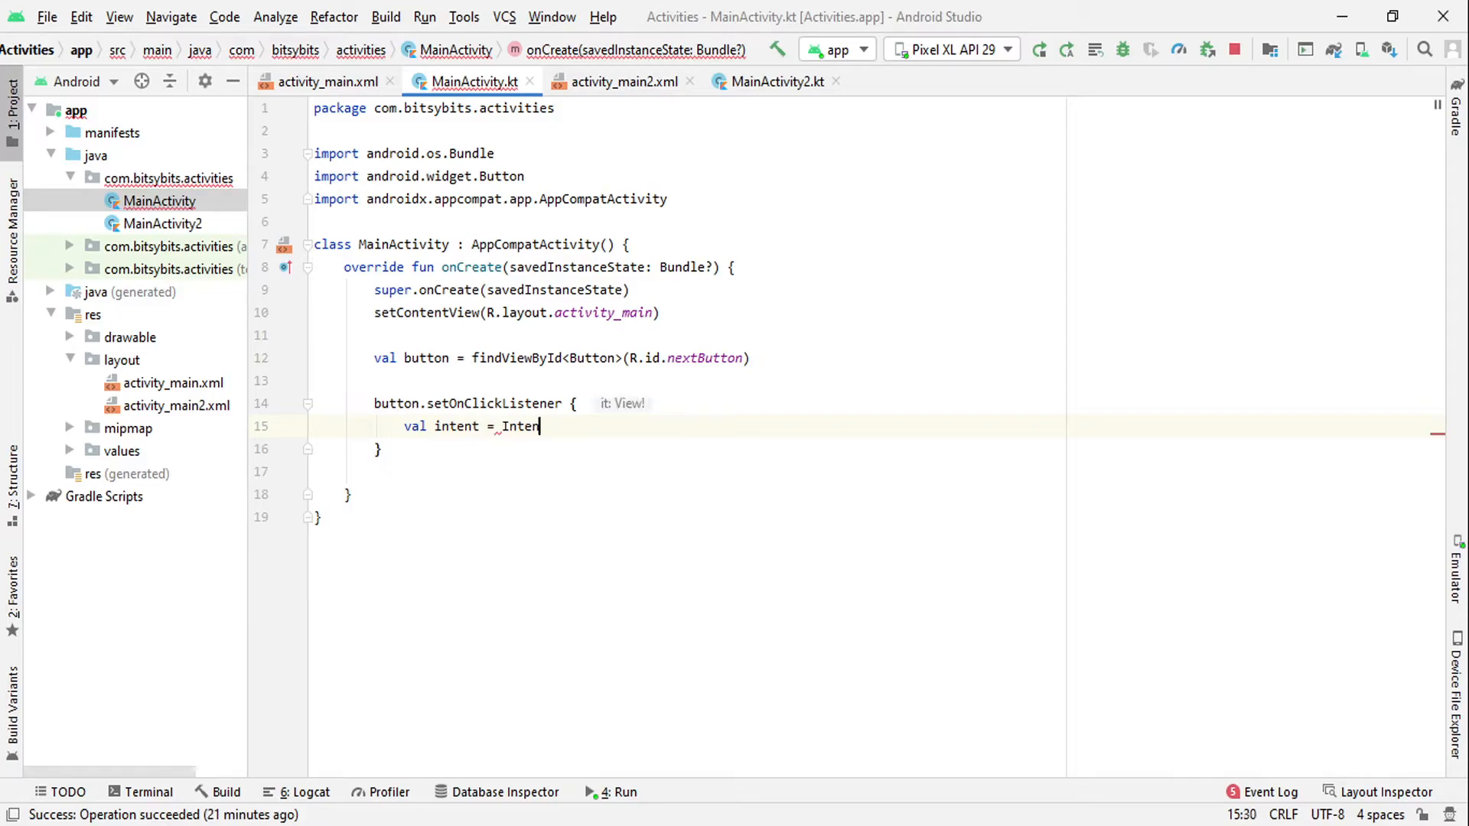
type("t()")
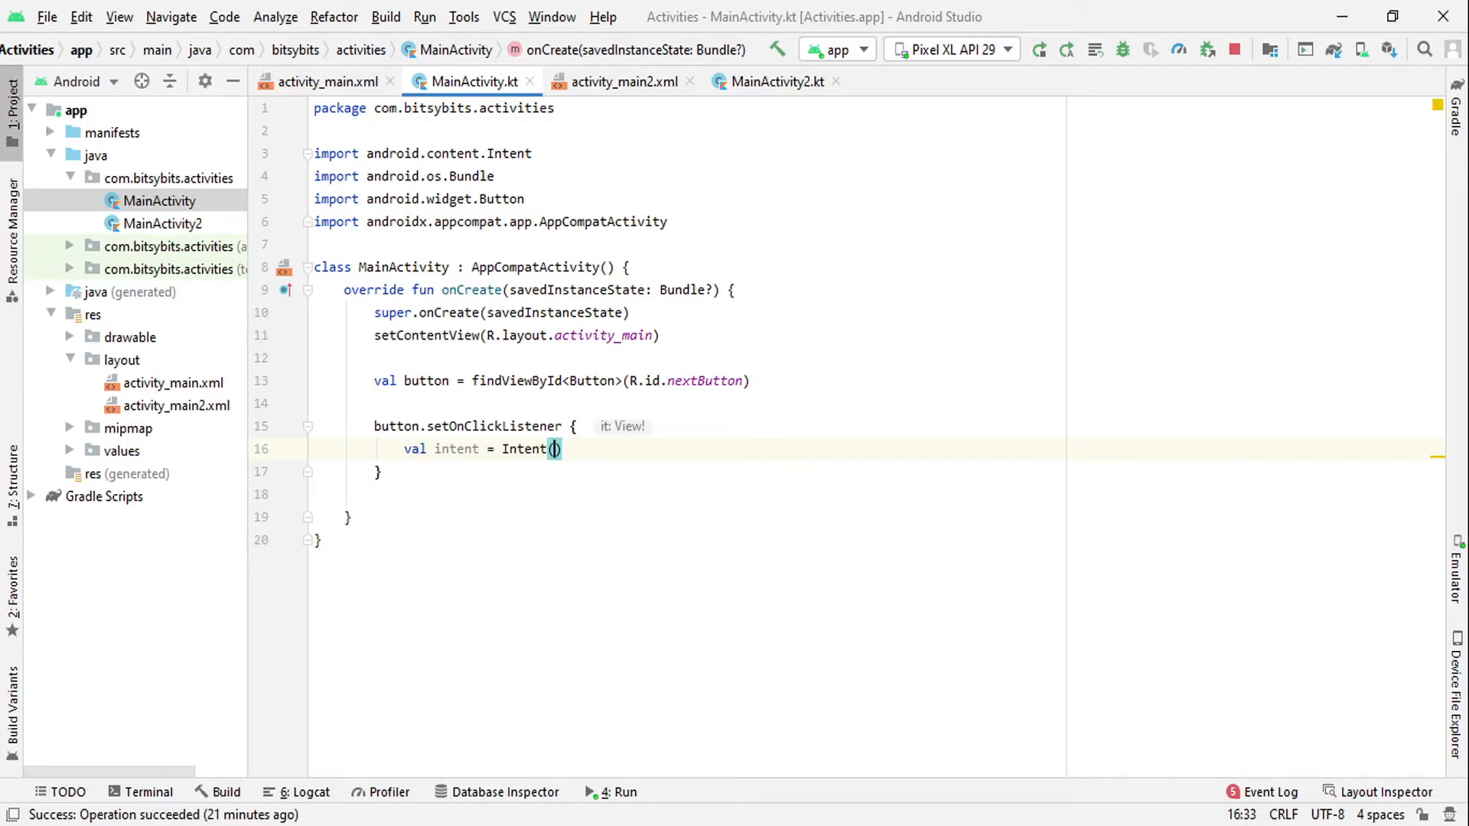
type("this")
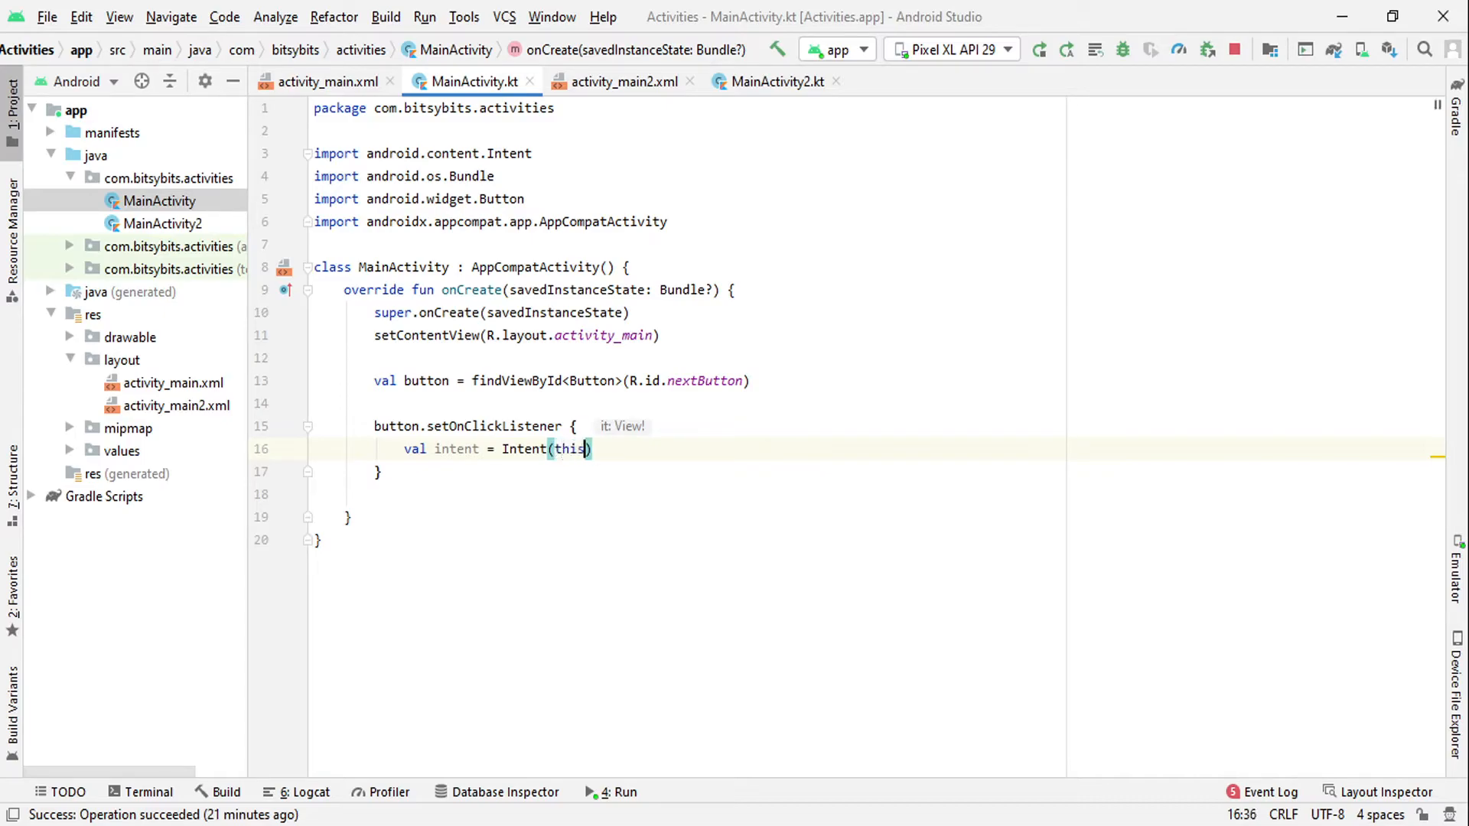
type(",")
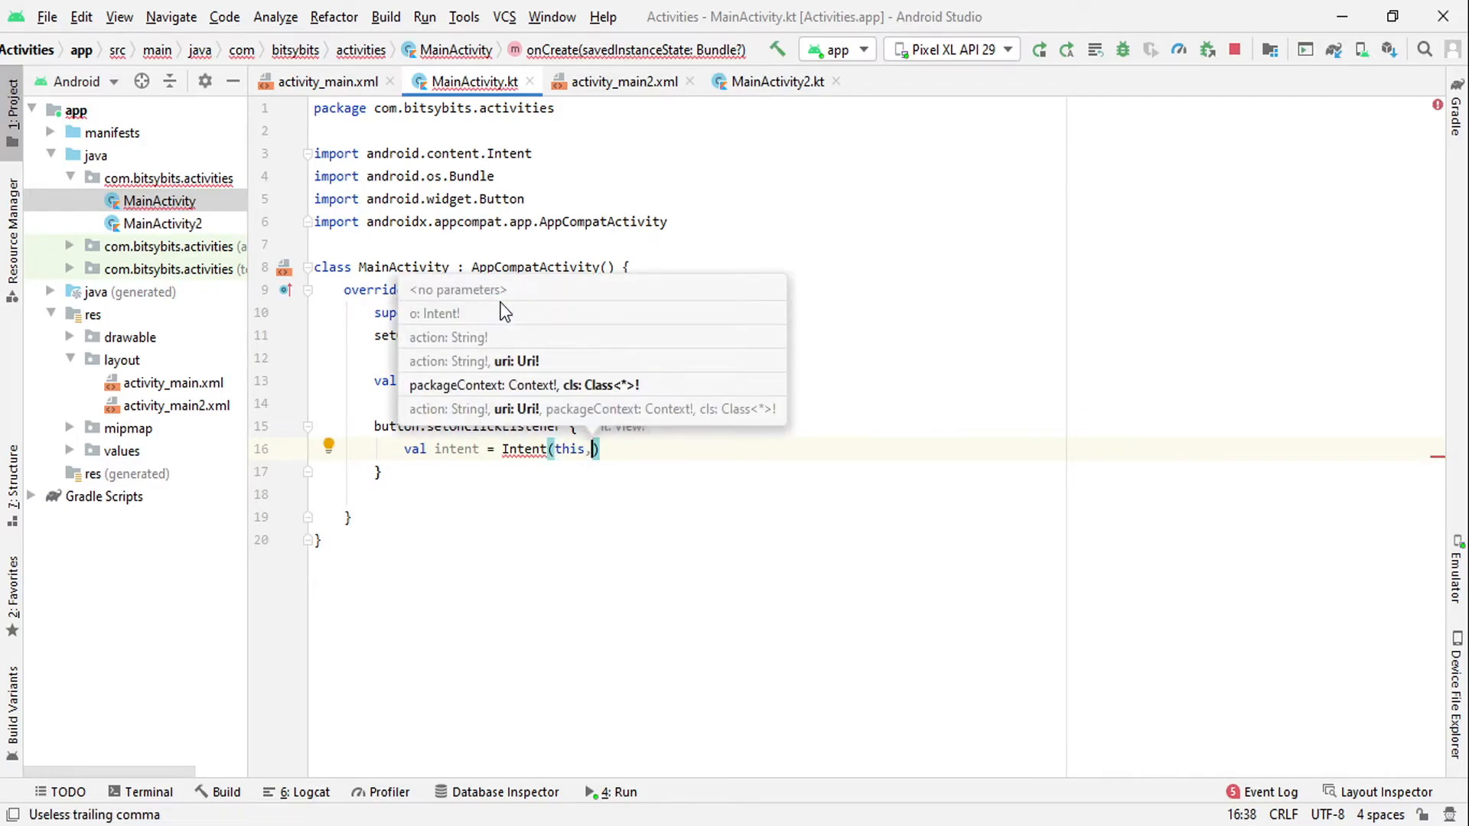
type("MainActivity2::class.java")
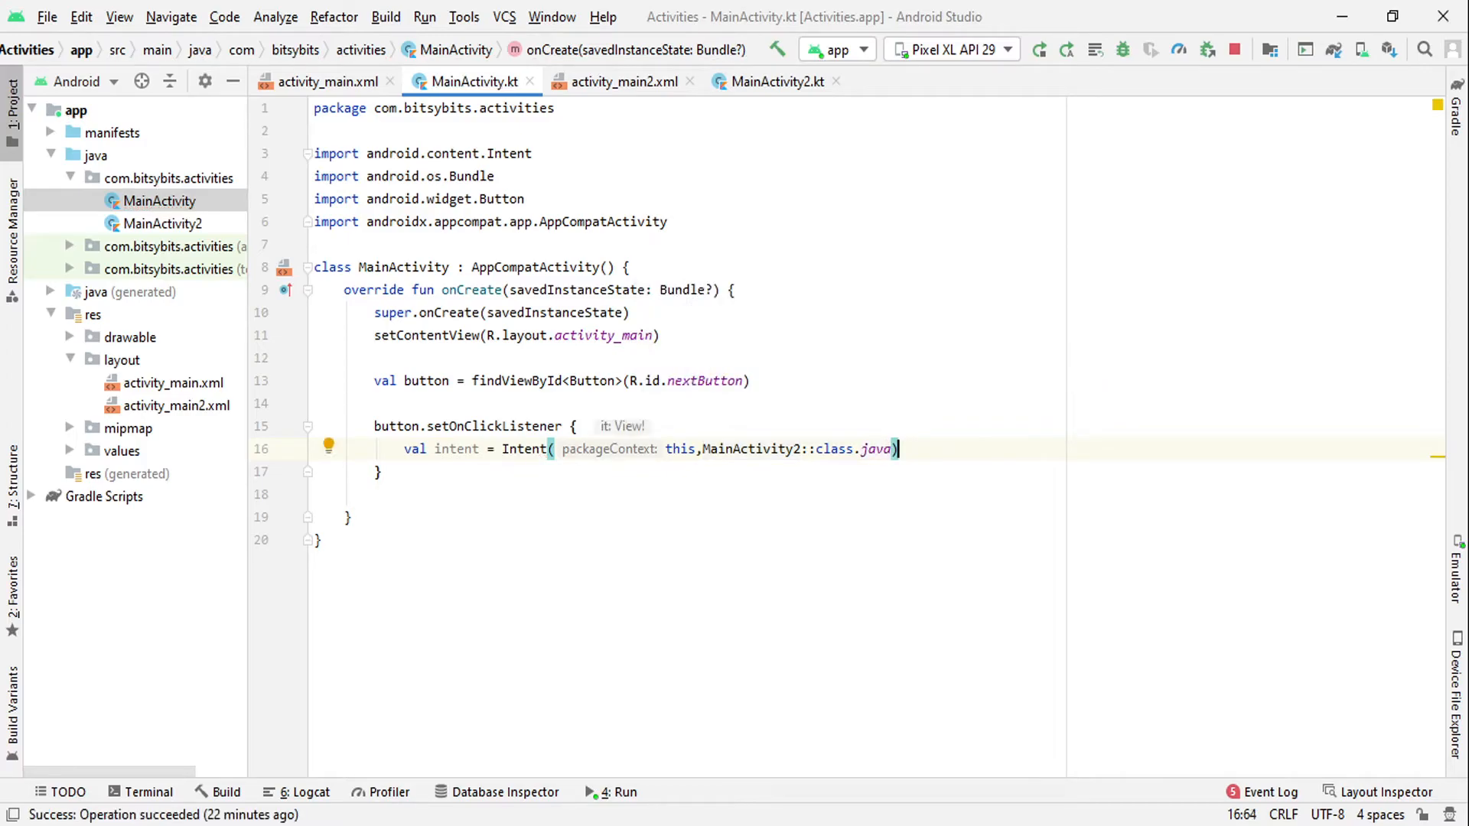
- Add startActivity(intent) followed by finish() to complete the listener
type("startActivity(")
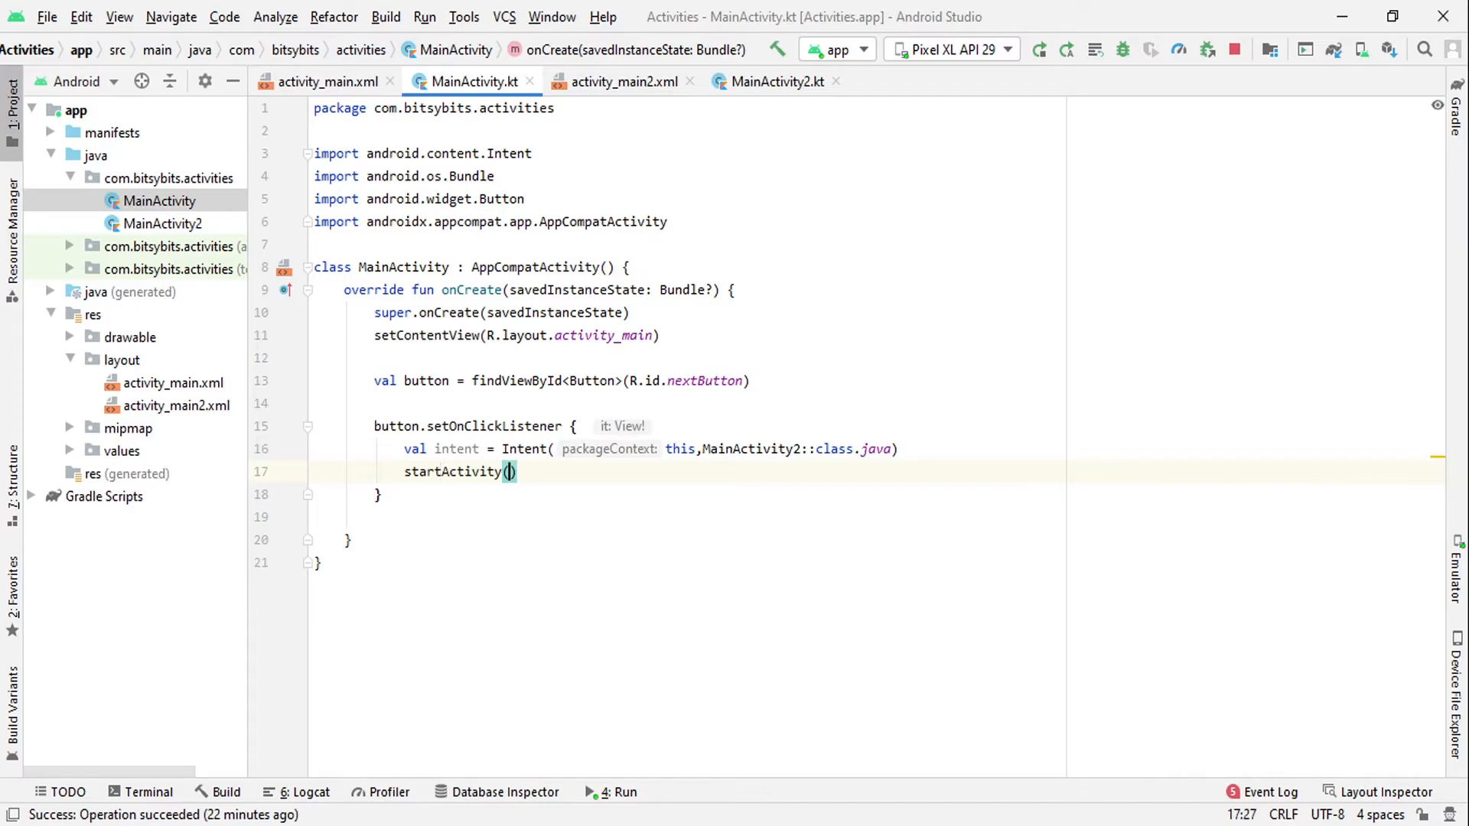
type("int")
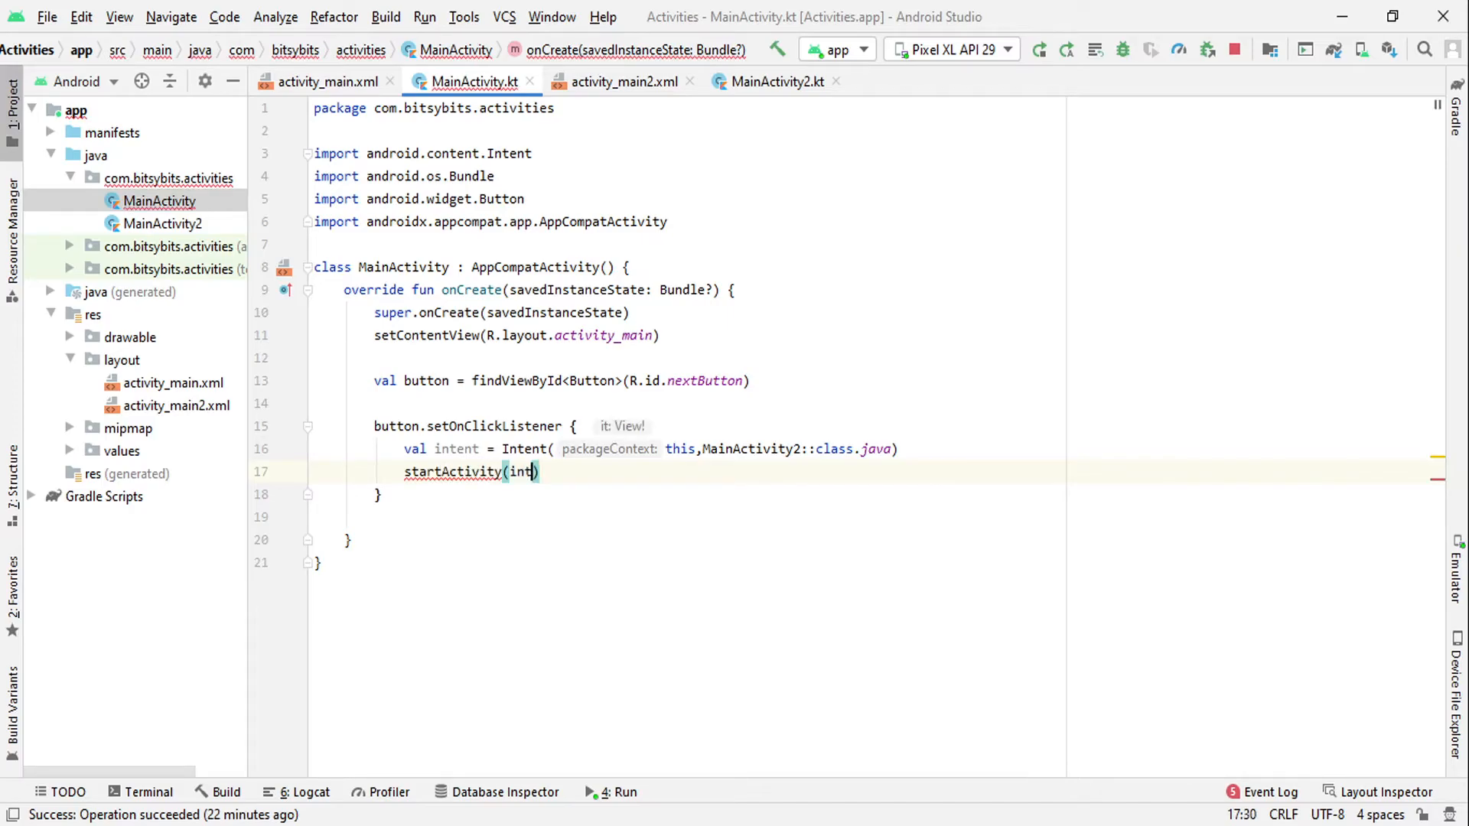
type("ent")
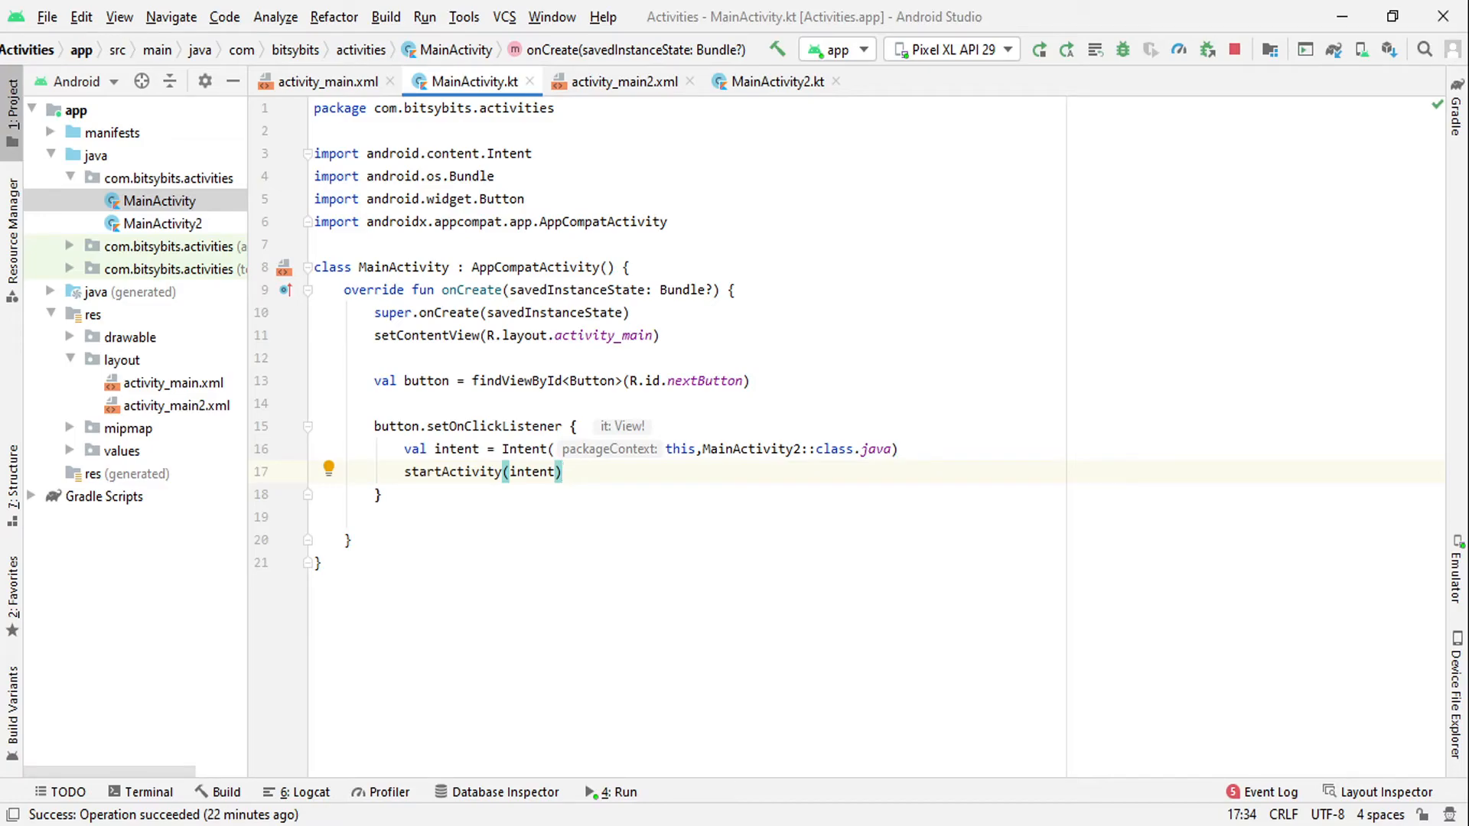
type("fini")
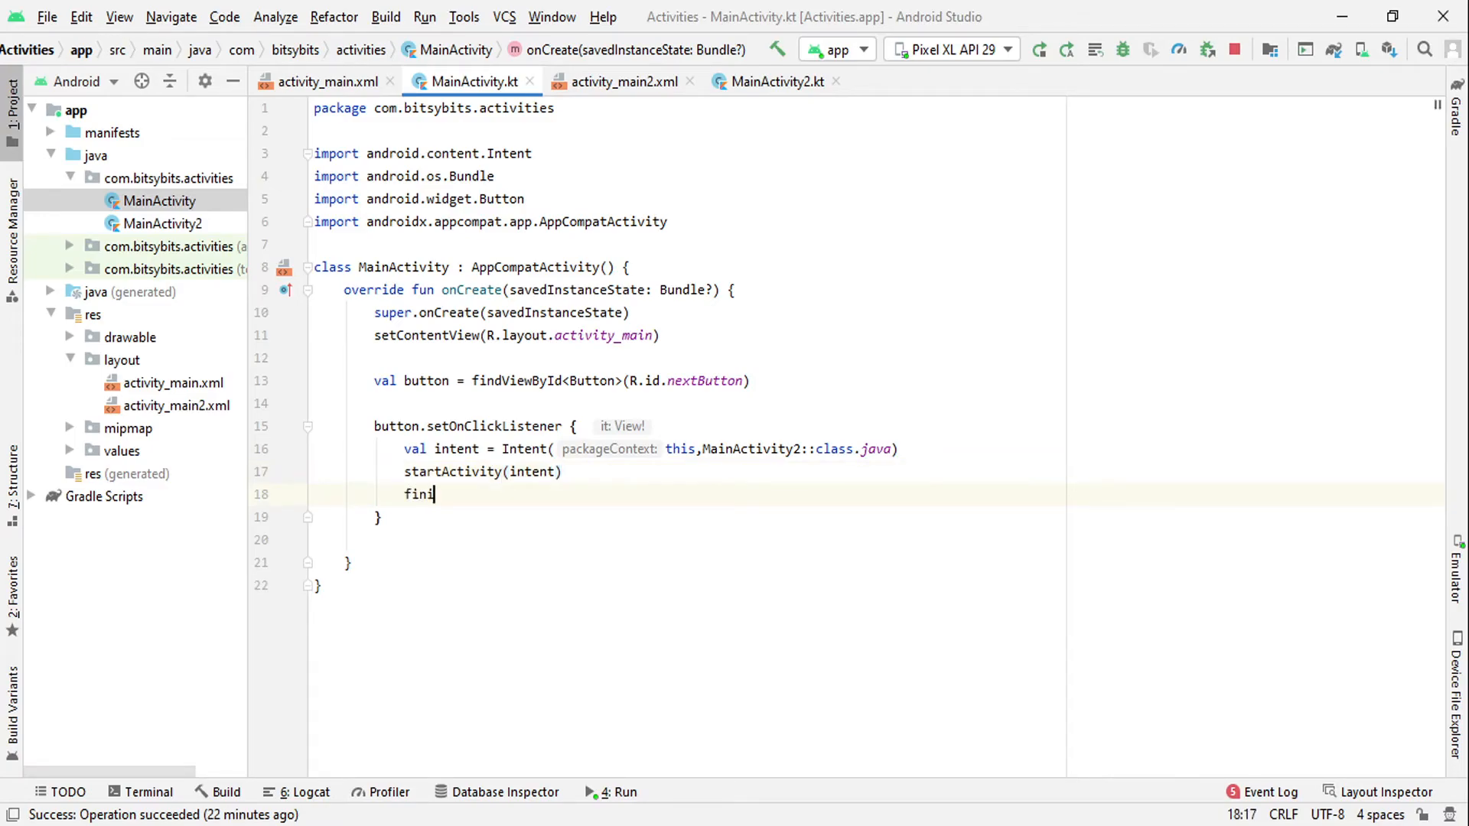
type("sh()")
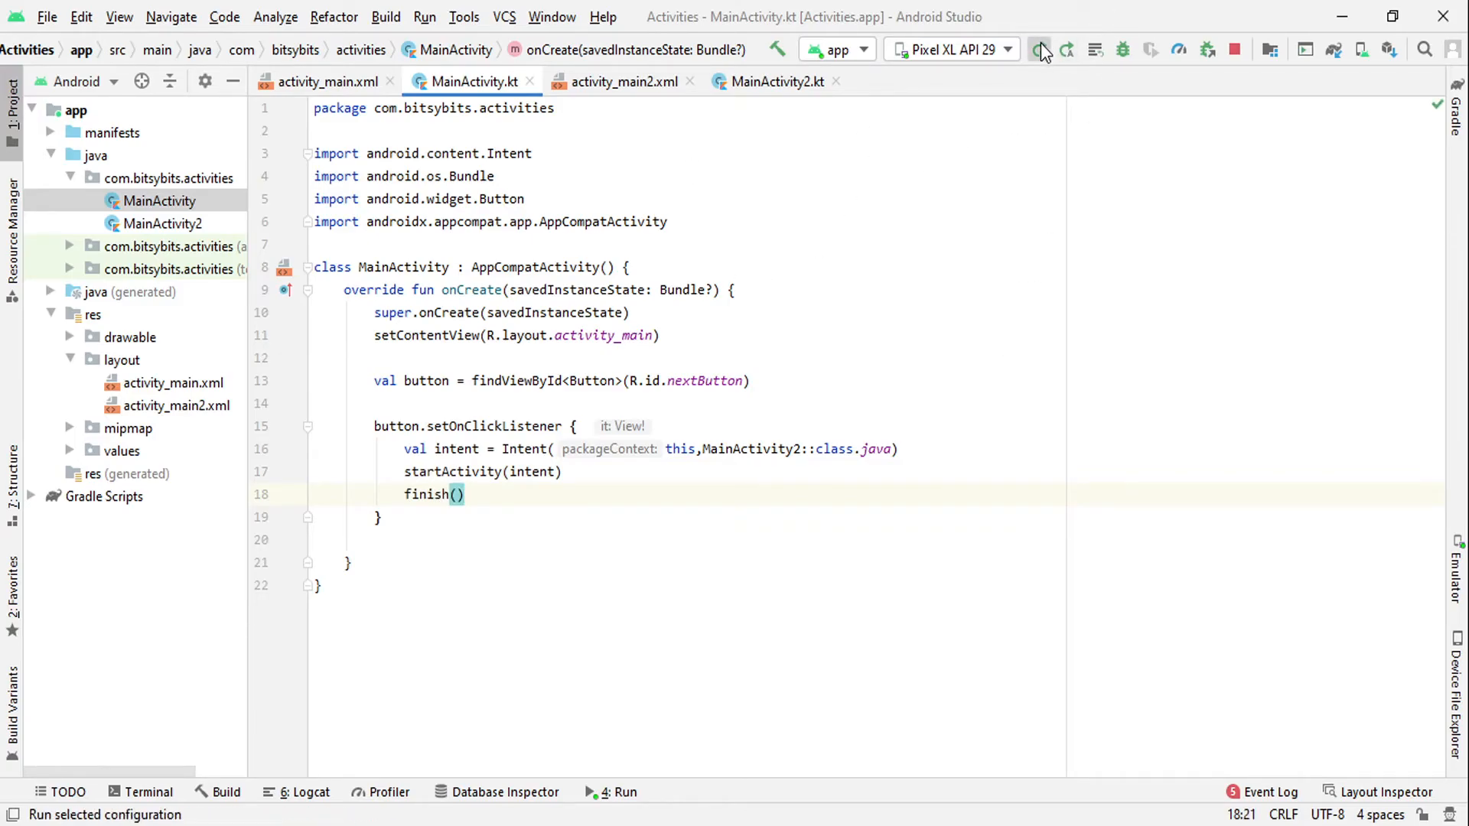
- Run the app on the Pixel XL API 29 emulator, tap NEXT to reach Second Activity, then go Back
left_click(1043, 49)
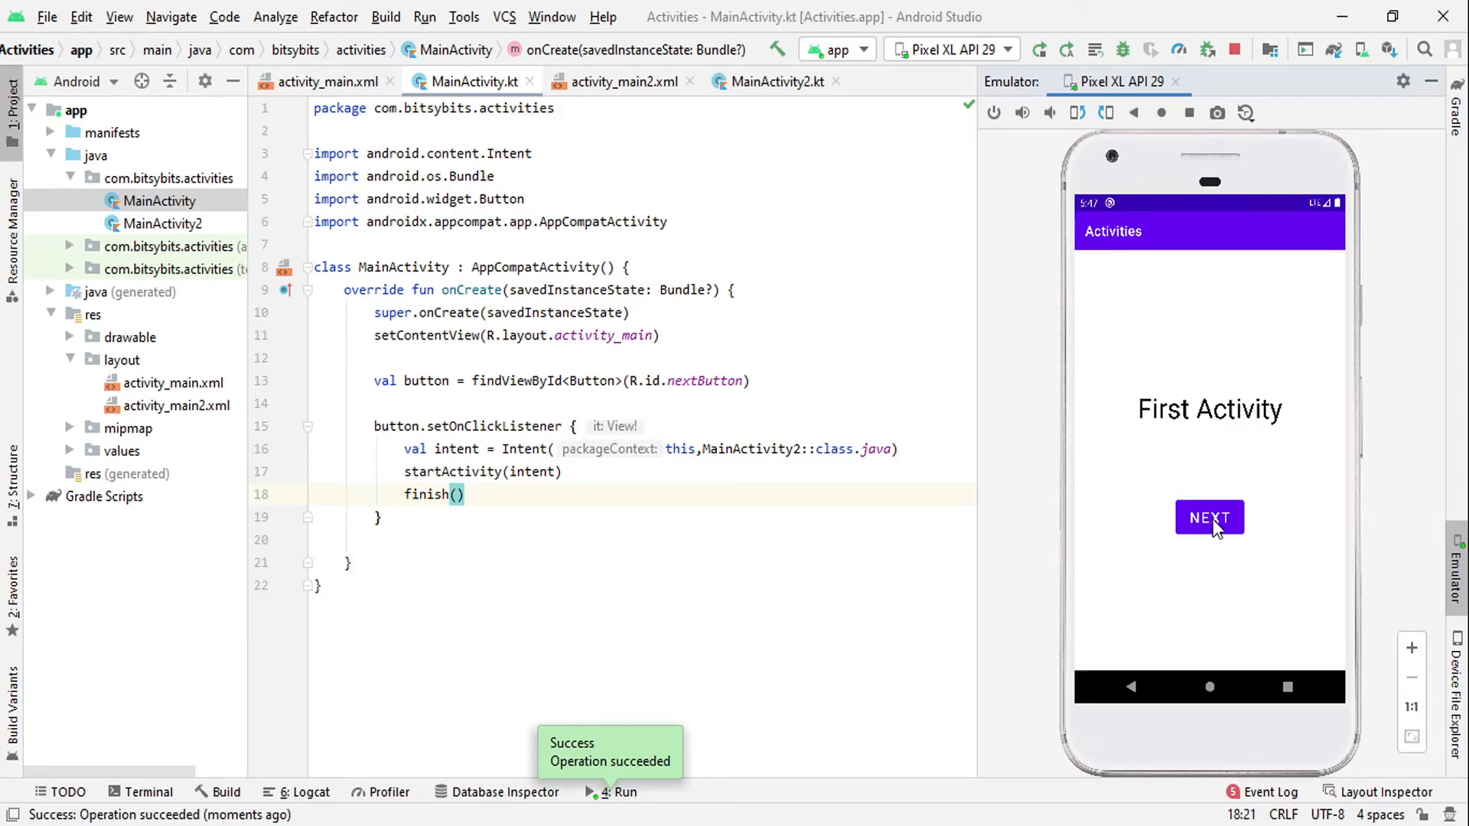
left_click(1209, 517)
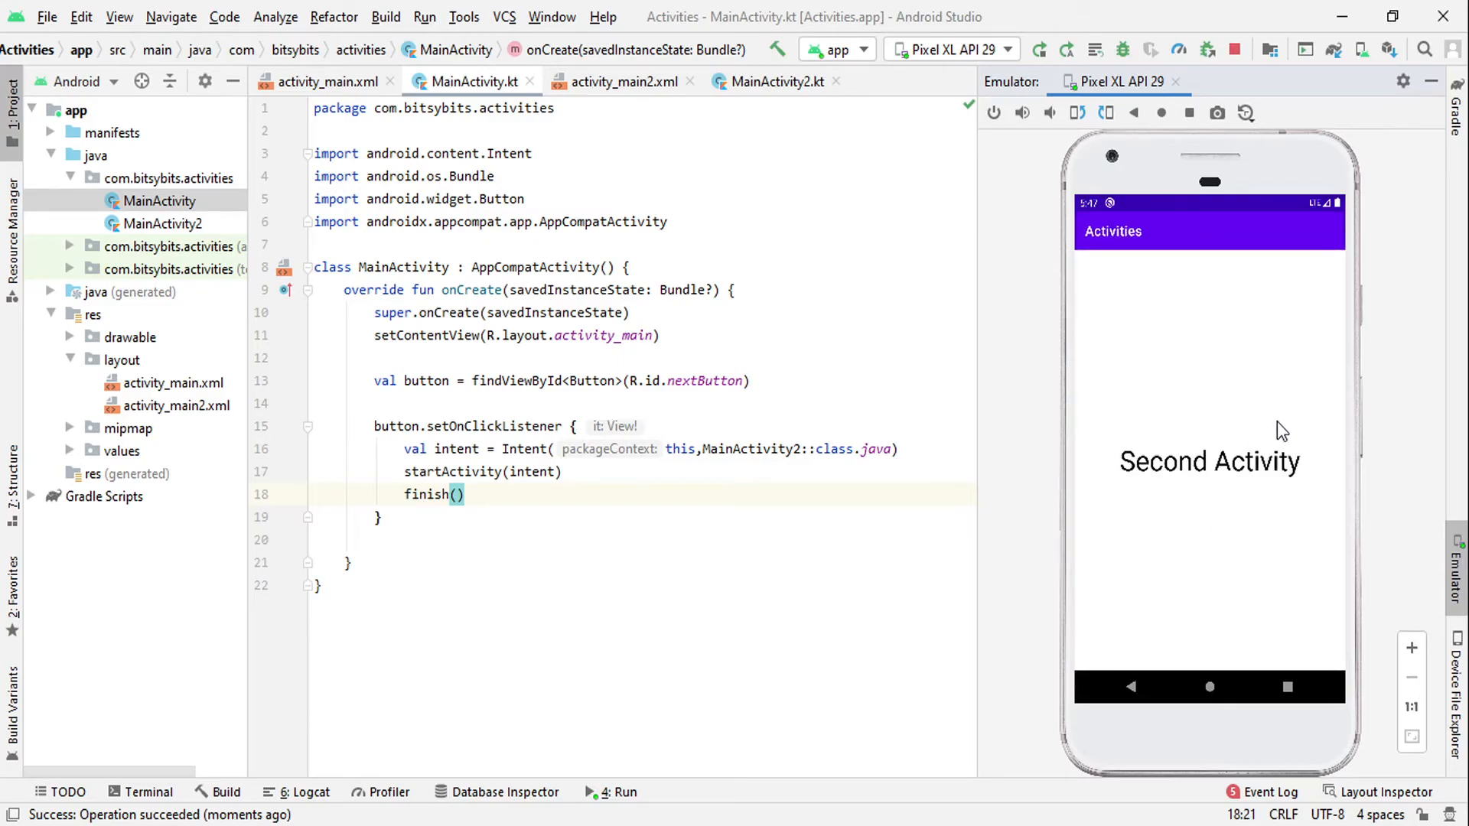
mouse_move(1157, 490)
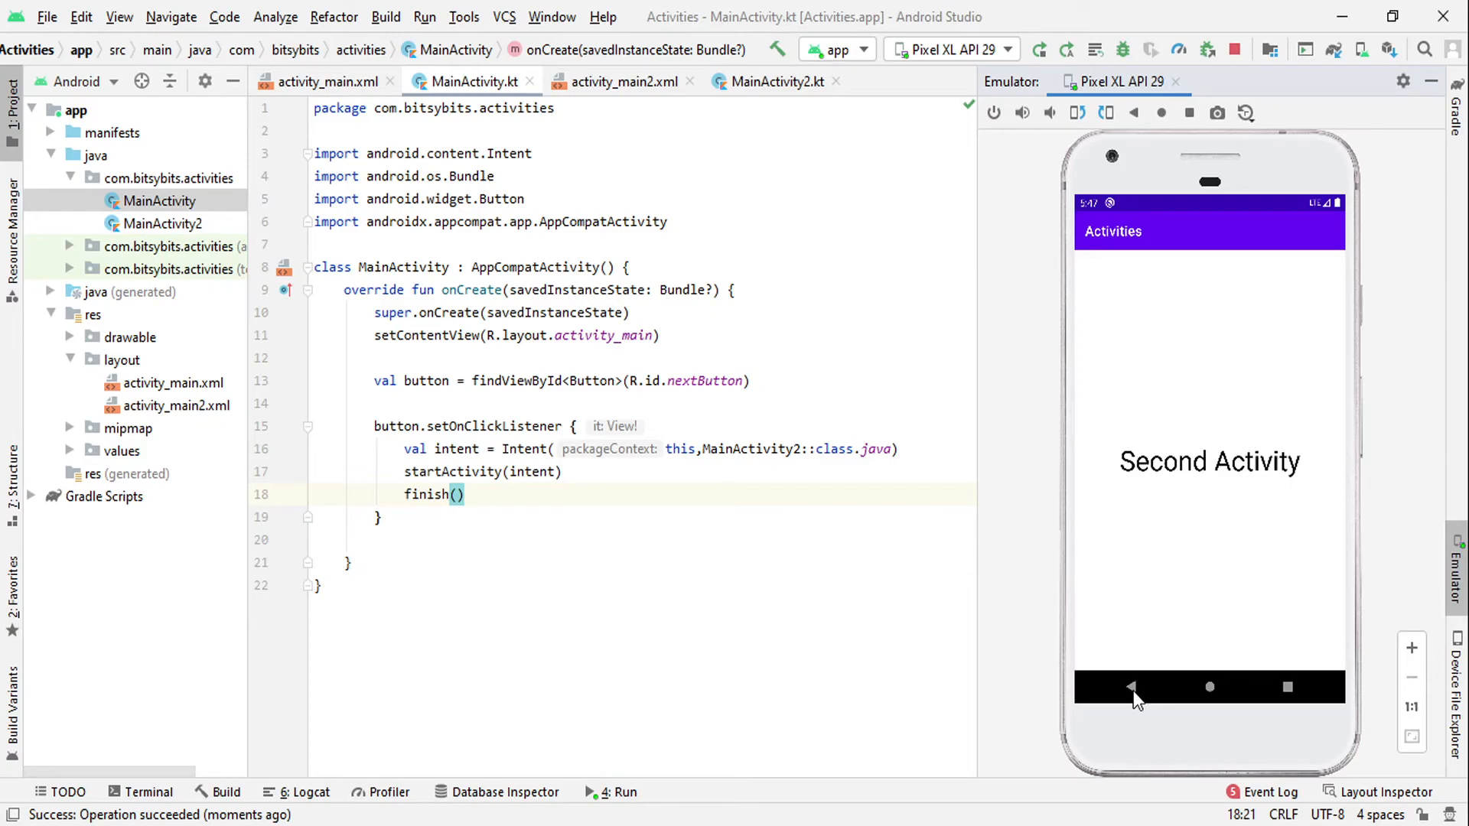
left_click(1134, 687)
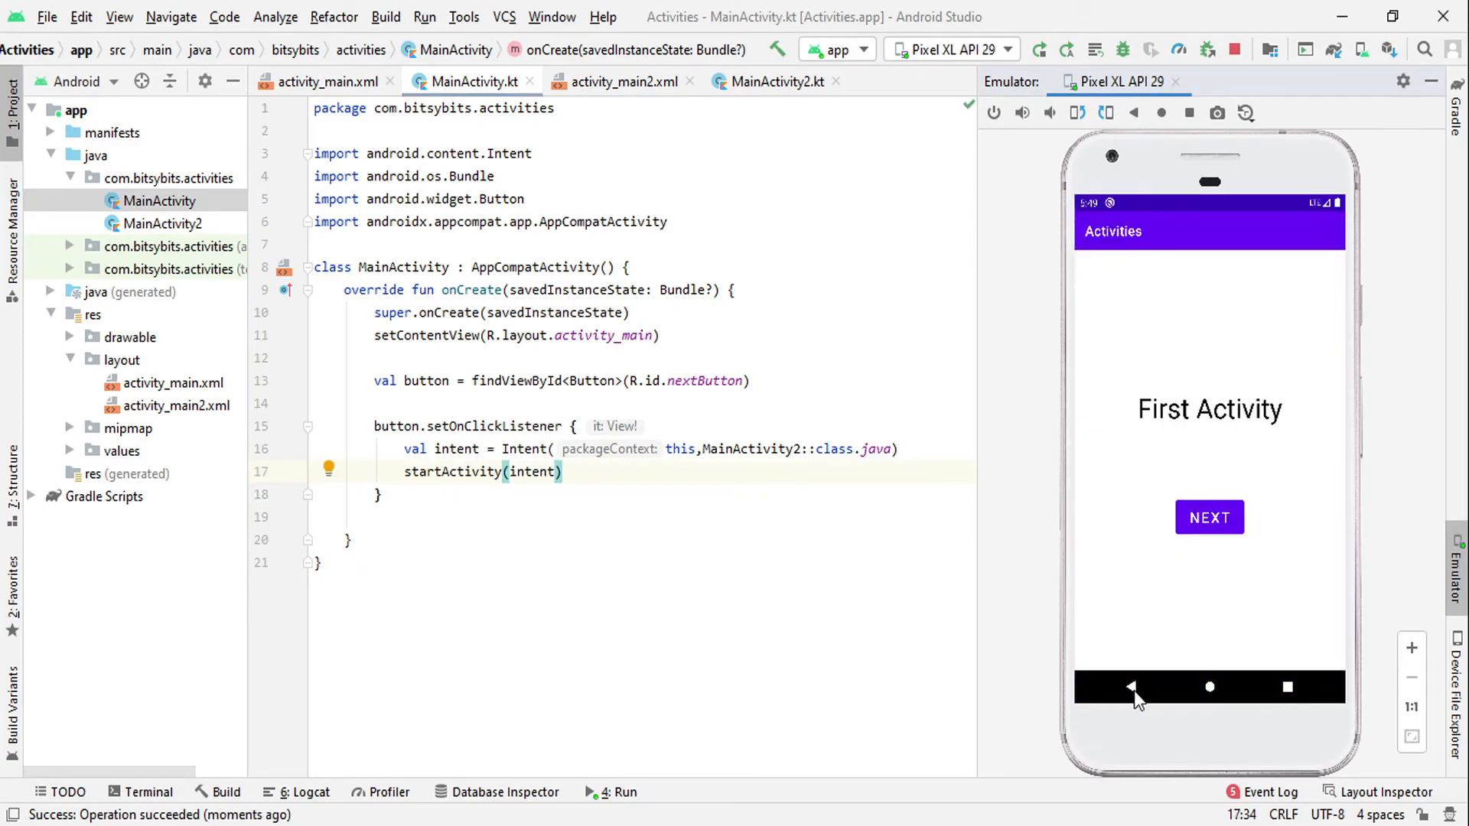
mouse_move(1209, 517)
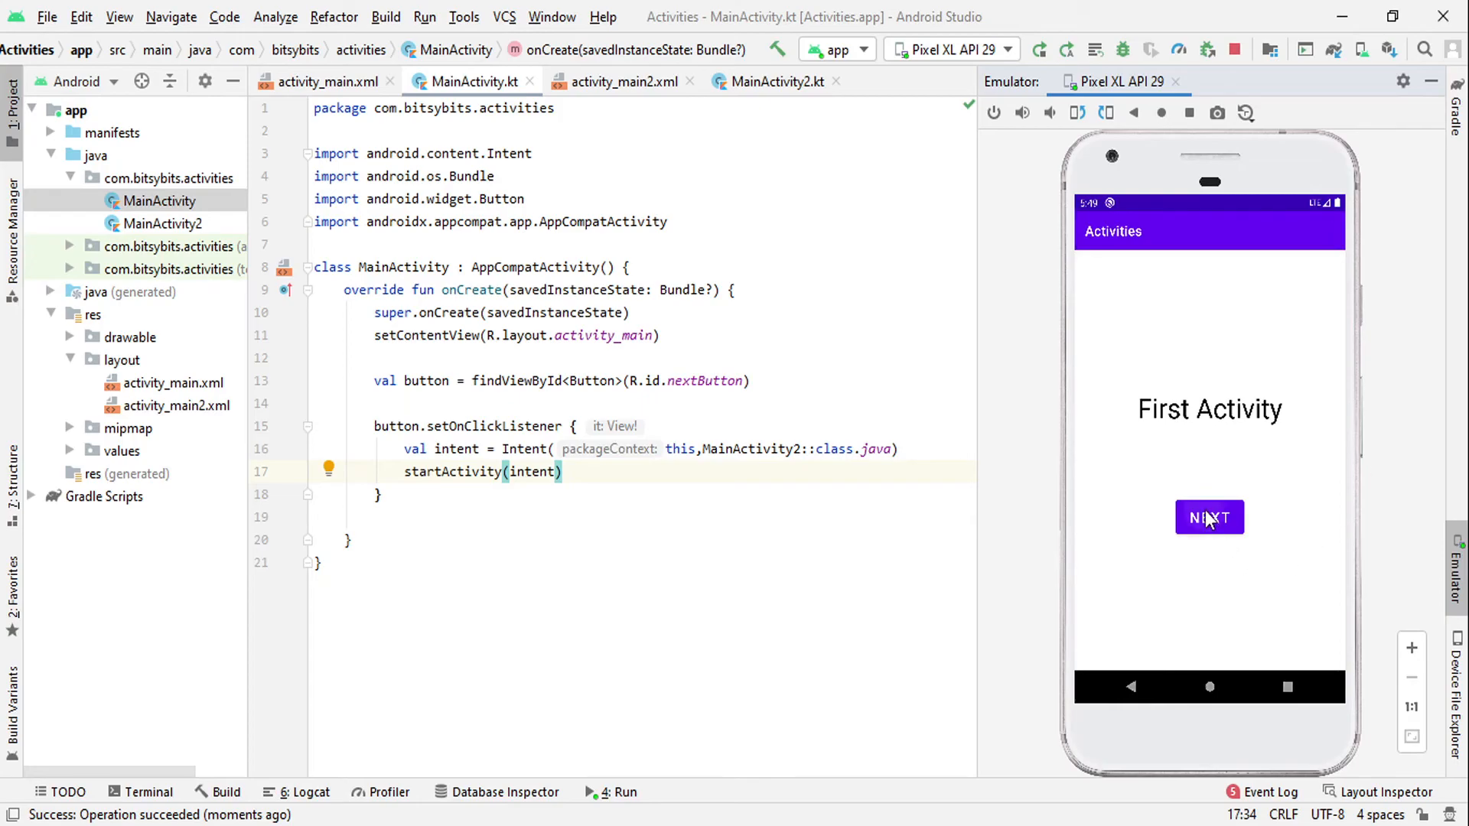
- Tap NEXT again in the emulator to confirm Second Activity opens without finish()
left_click(1209, 517)
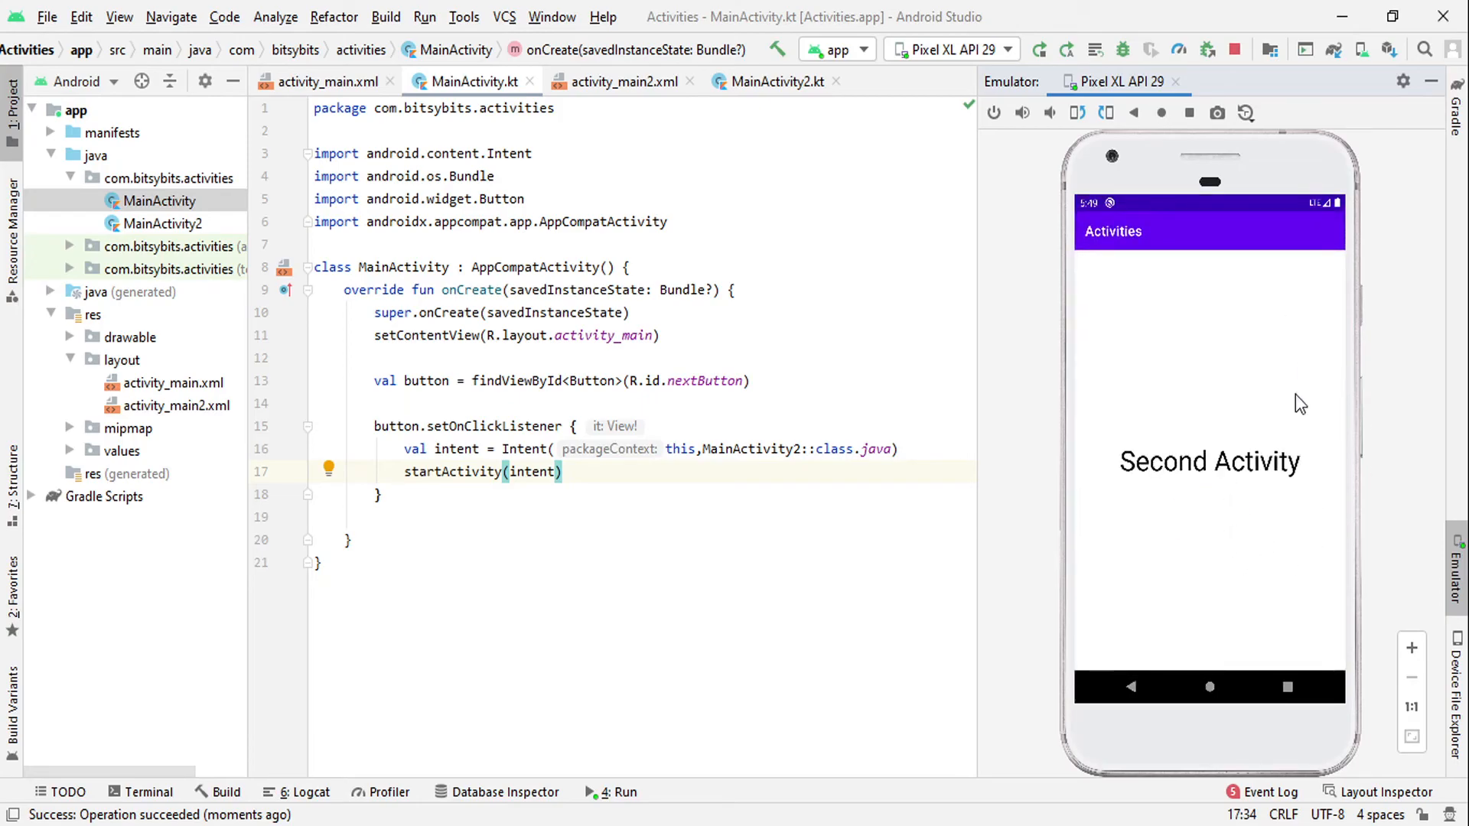
mouse_move(1134, 410)
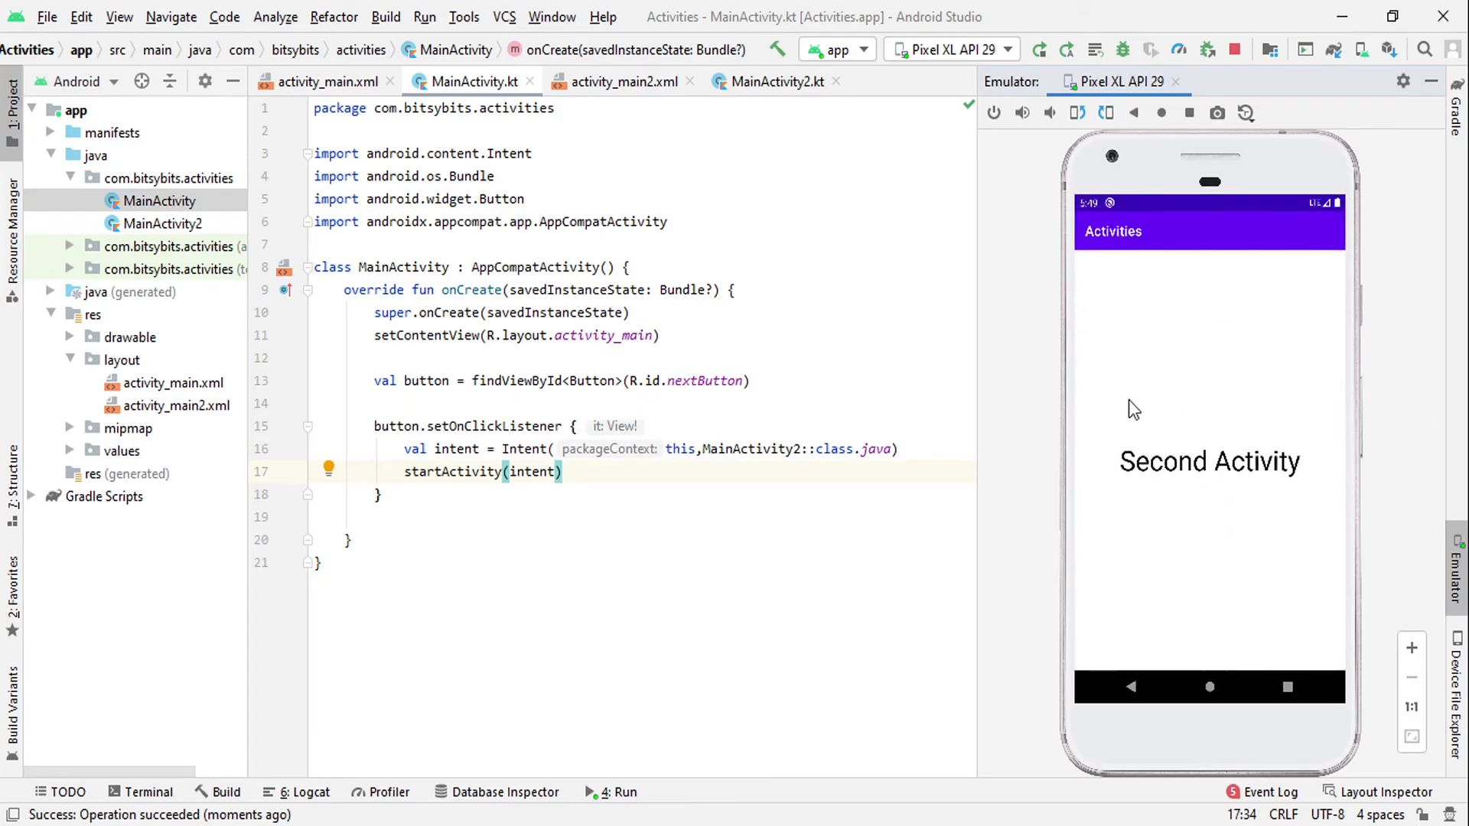